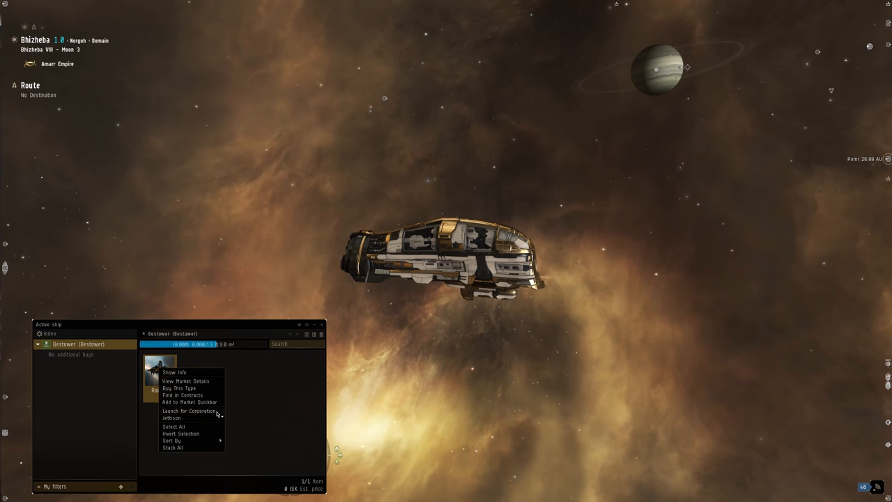
# Launch the citadel from the cargo hold into space for the corporation.
pyautogui.click(189, 410)
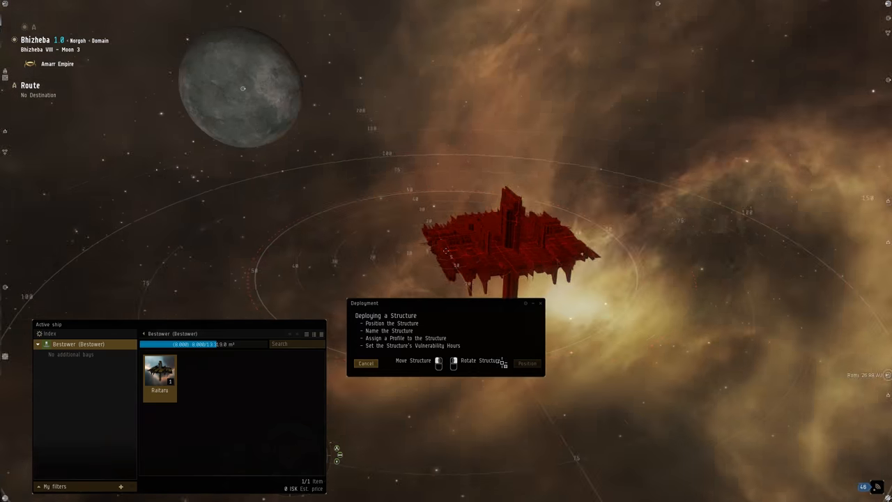
# Launch the citadel for the corporation, drag it into place near the planet and accept the placement.
pyautogui.rightClick(716, 338)
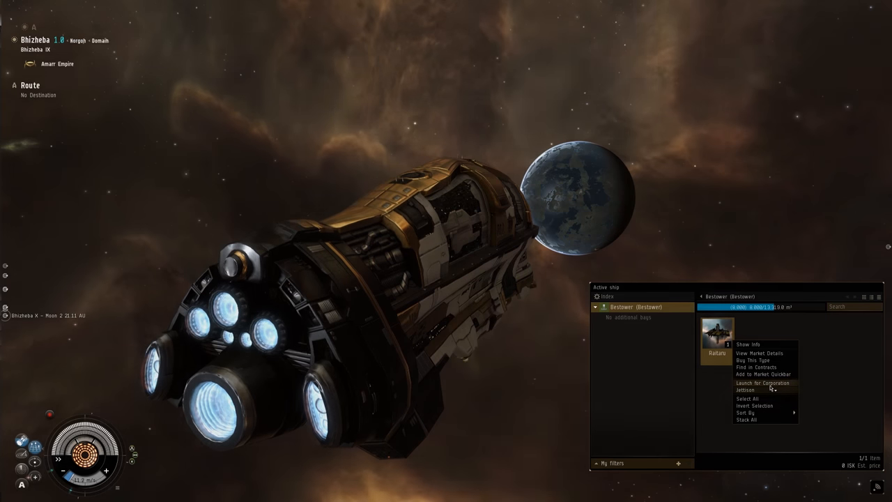
pyautogui.click(762, 382)
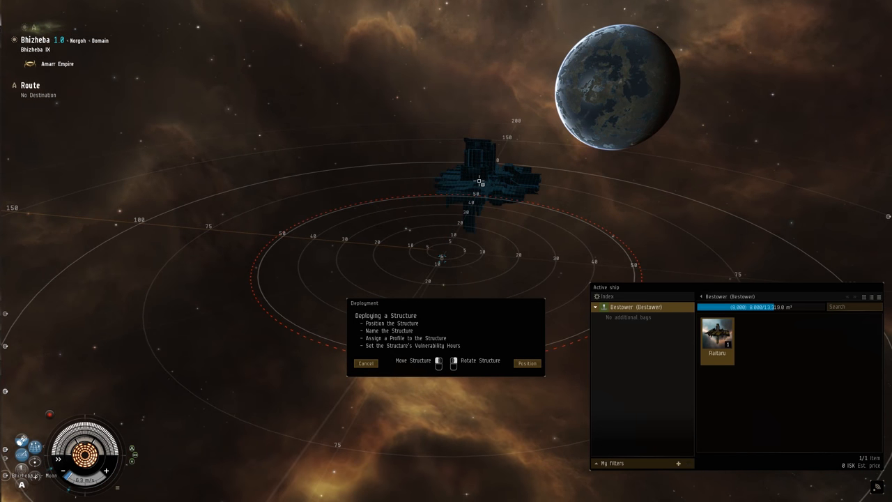
pyautogui.moveTo(480, 181); pyautogui.dragTo(588, 190)
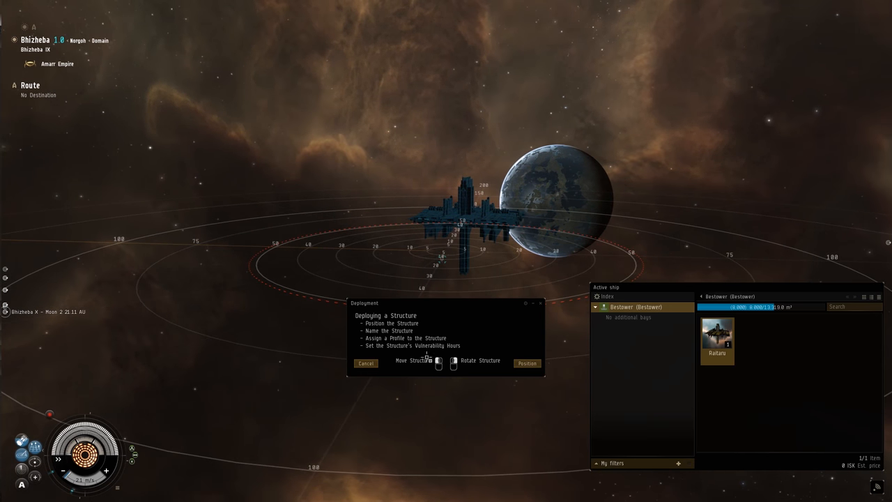
pyautogui.click(526, 363)
pyautogui.write('Bhizheba - Research Facility')
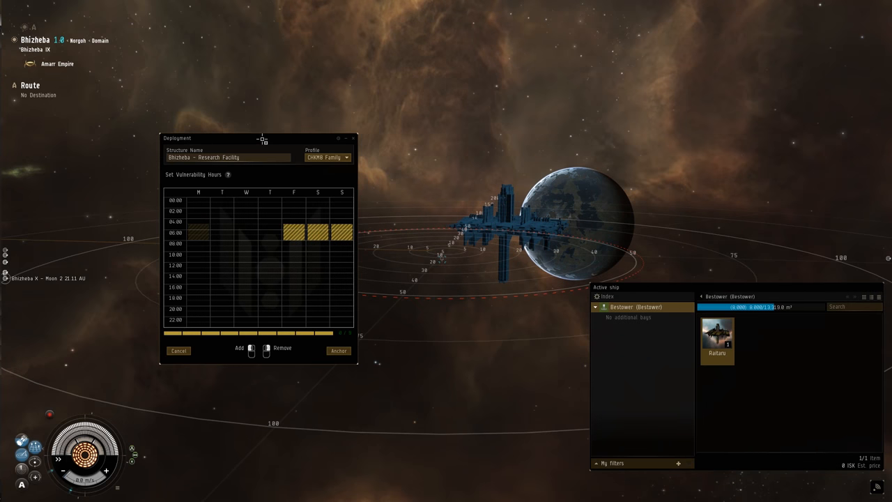
# Anchor the named citadel with its profile and vulnerability hours to finish deployment.
pyautogui.click(339, 351)
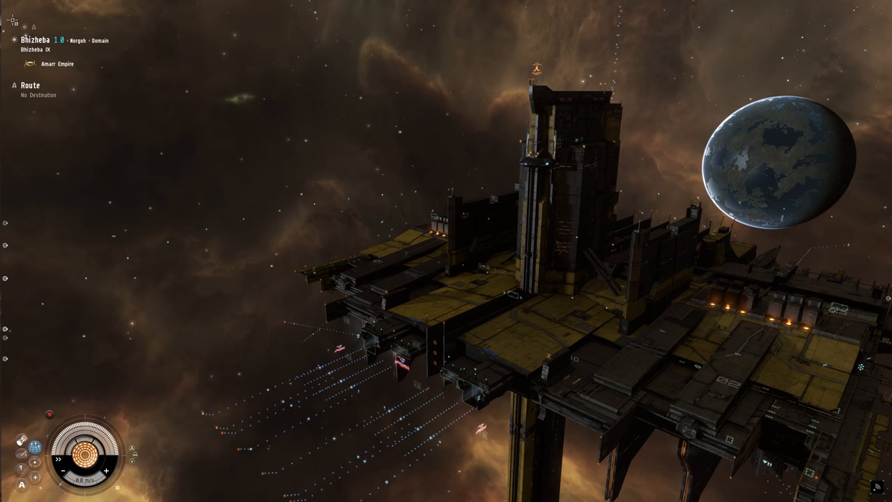
# From the Neocom's Access Lists, add Public as a member of the Public Access list.
pyautogui.click(8, 9)
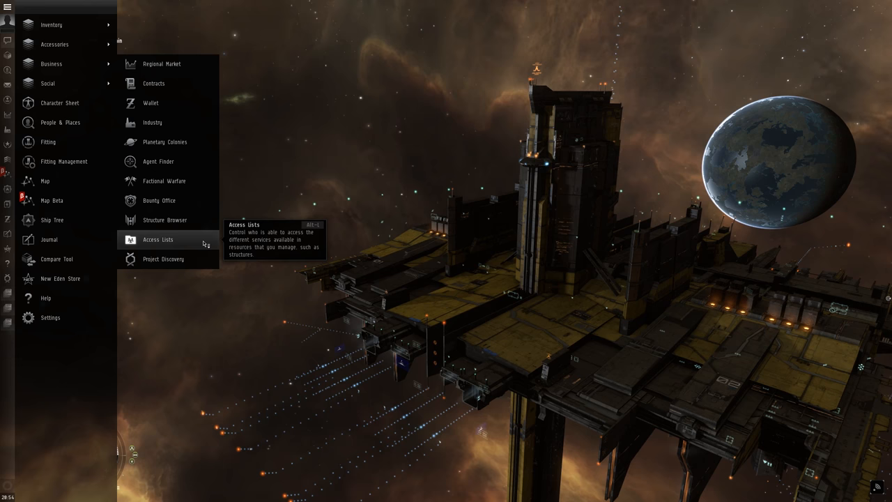
pyautogui.click(157, 239)
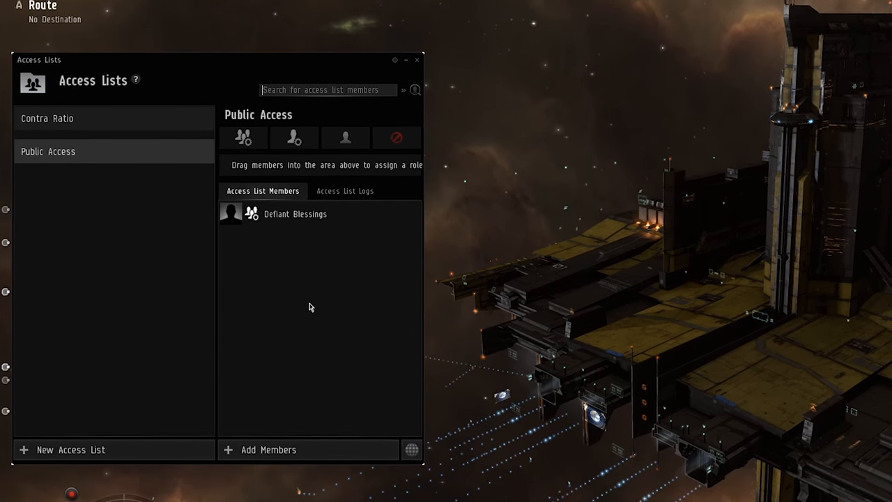
pyautogui.moveTo(413, 451)
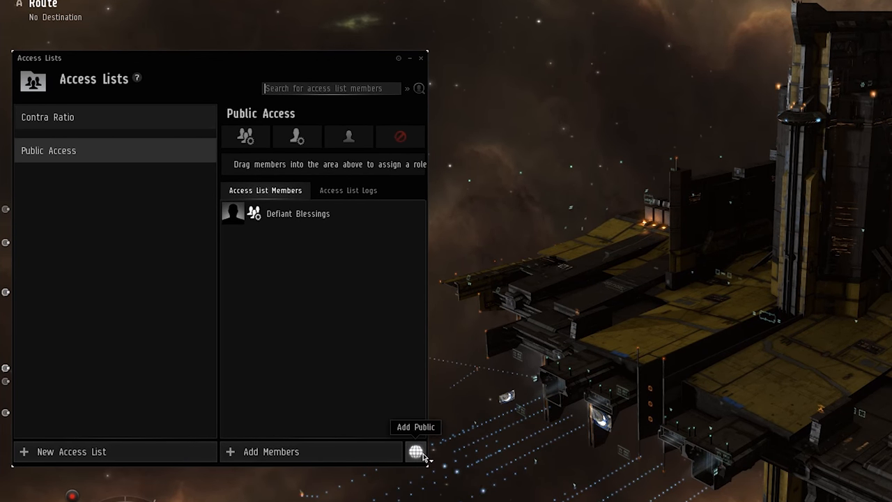
pyautogui.click(415, 452)
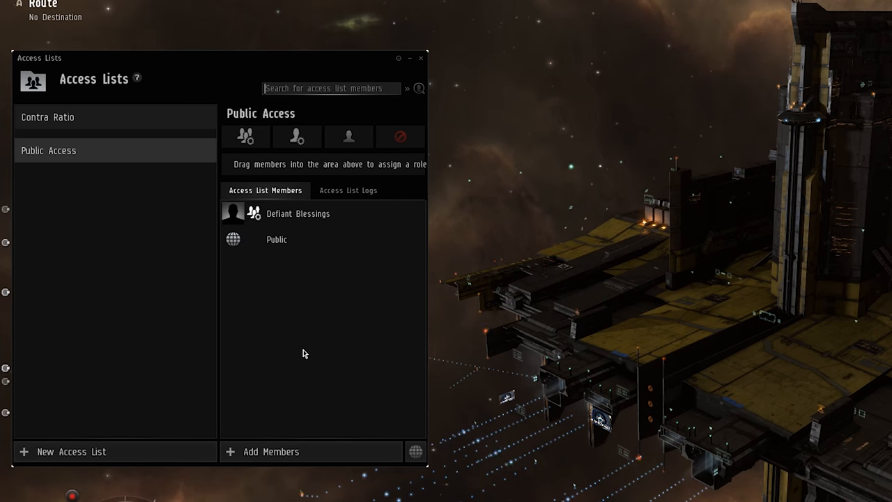
pyautogui.moveTo(28, 451)
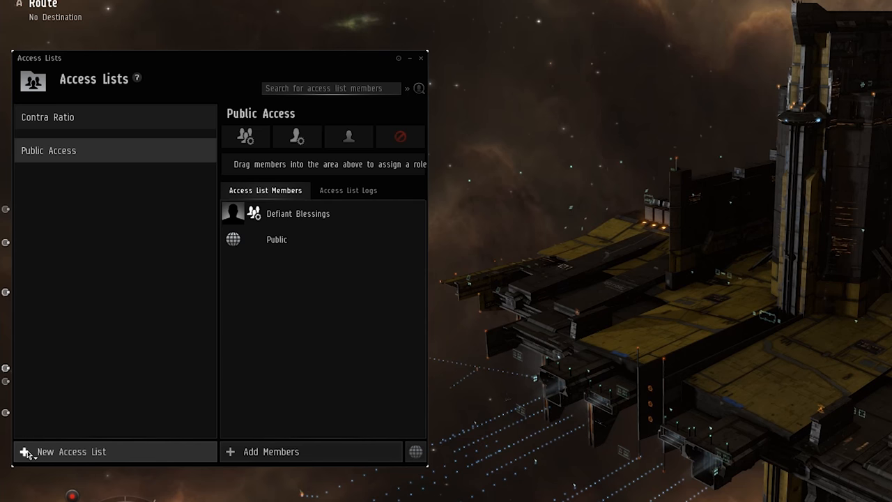
# Create a new access list named Gunners.
pyautogui.click(71, 452)
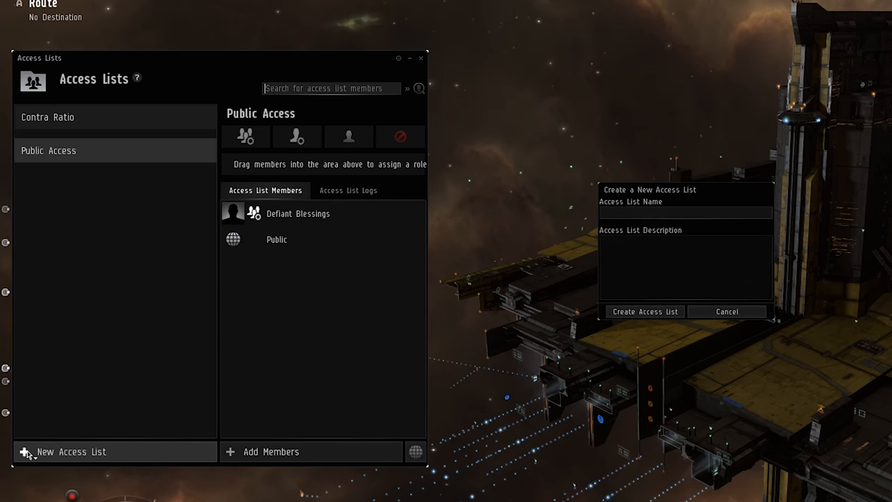
pyautogui.click(685, 212)
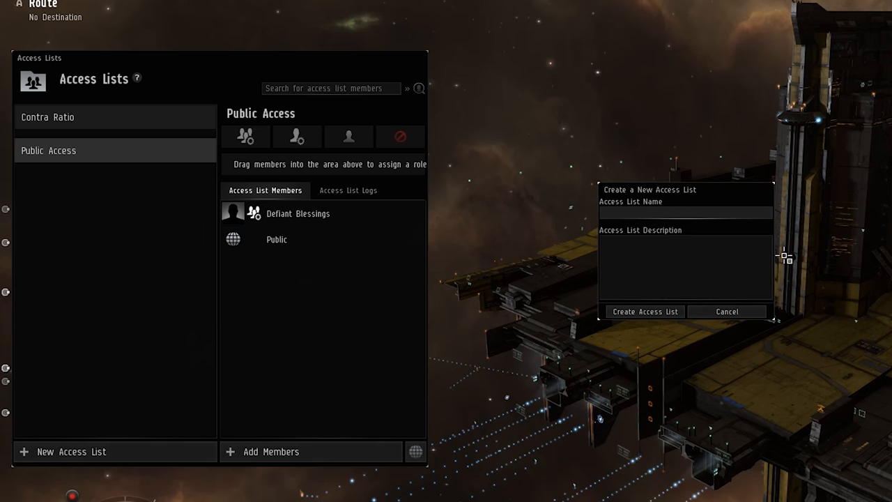
pyautogui.click(685, 212)
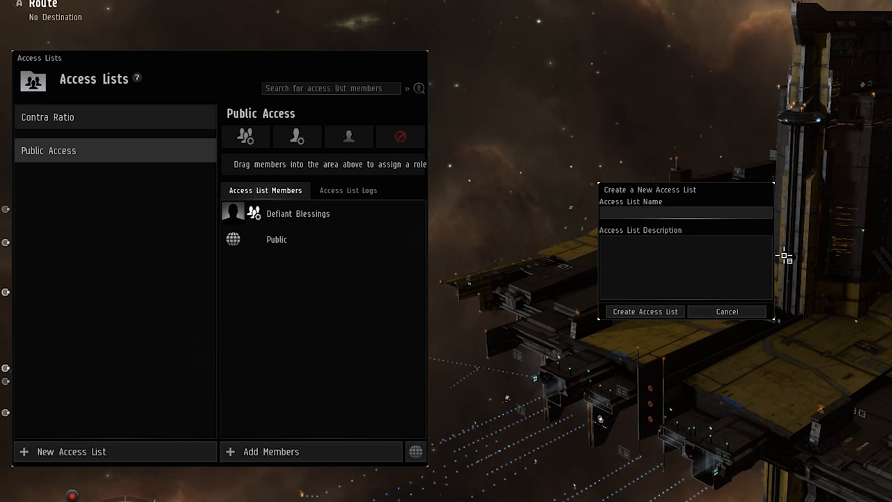
pyautogui.write('G')
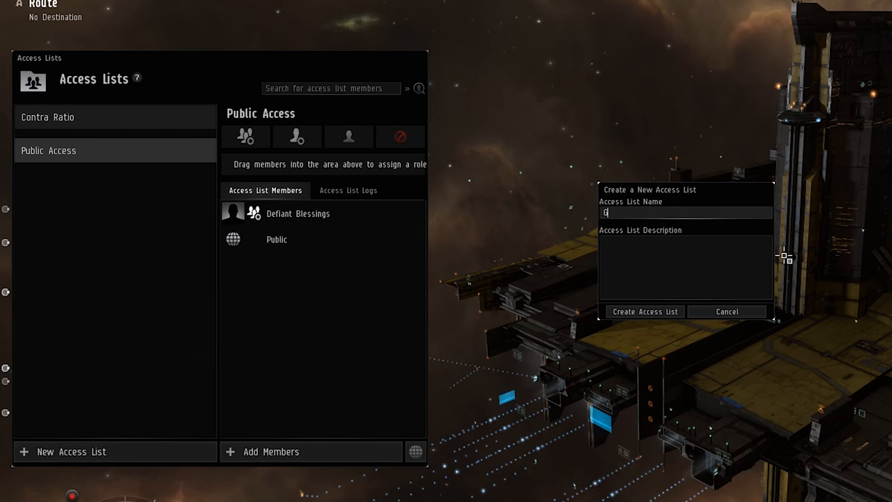
pyautogui.write('unners')
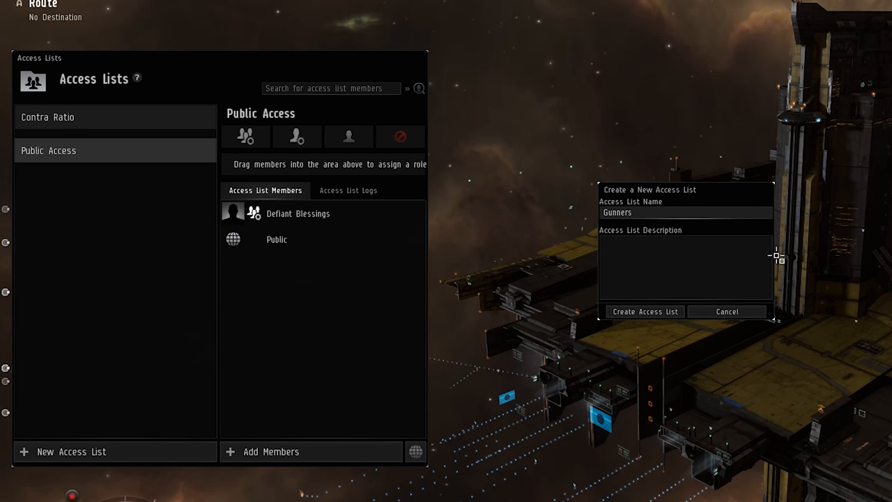
pyautogui.click(643, 312)
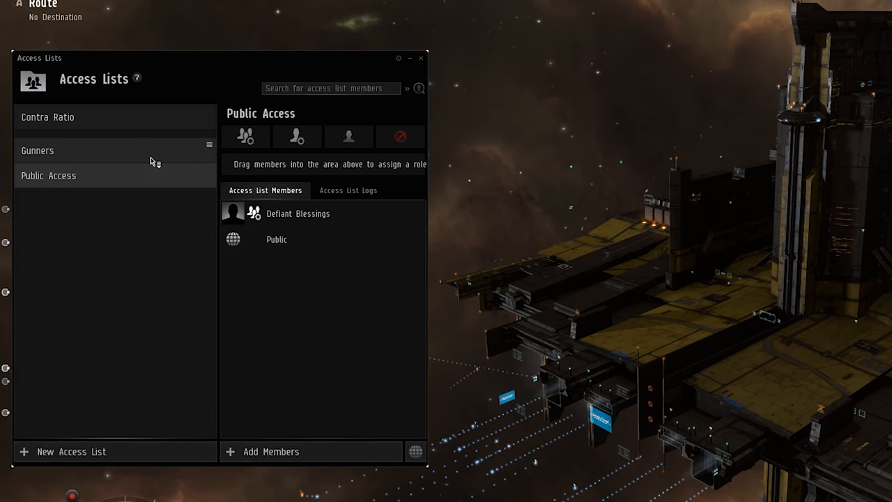
# Search for pilot 'boki', add him to Gunners and make him an admin.
pyautogui.click(36, 150)
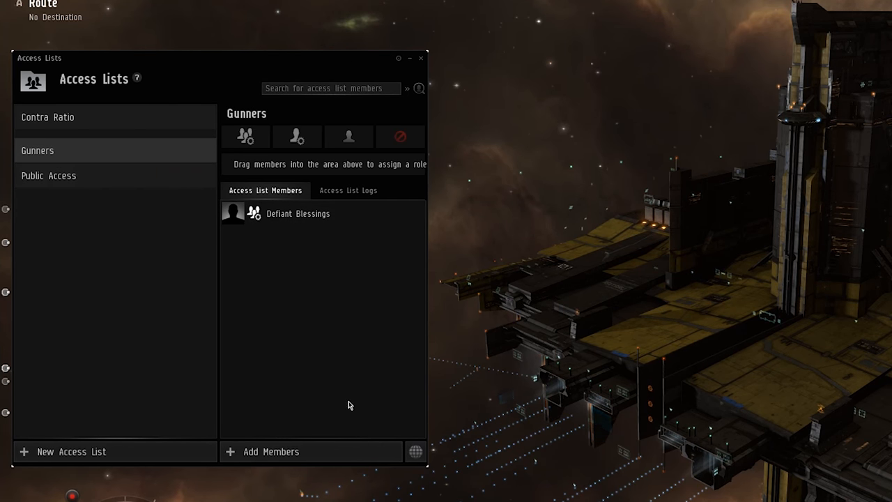
pyautogui.click(270, 451)
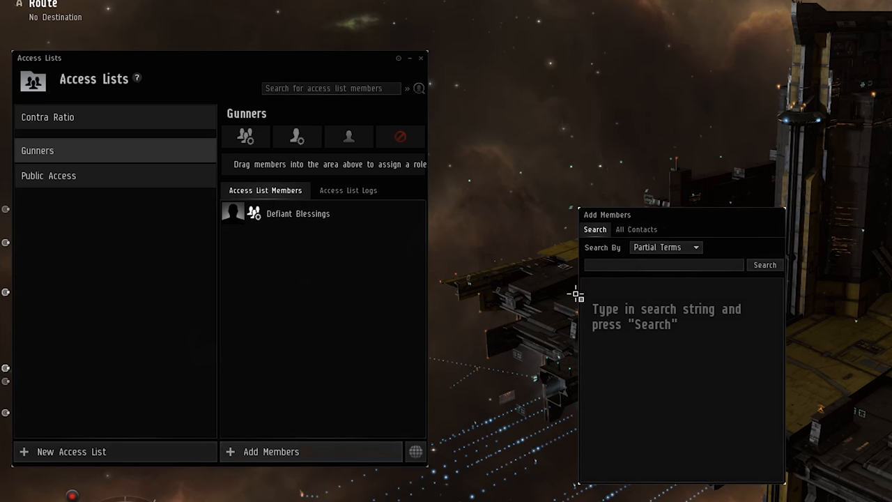
pyautogui.write('boki')
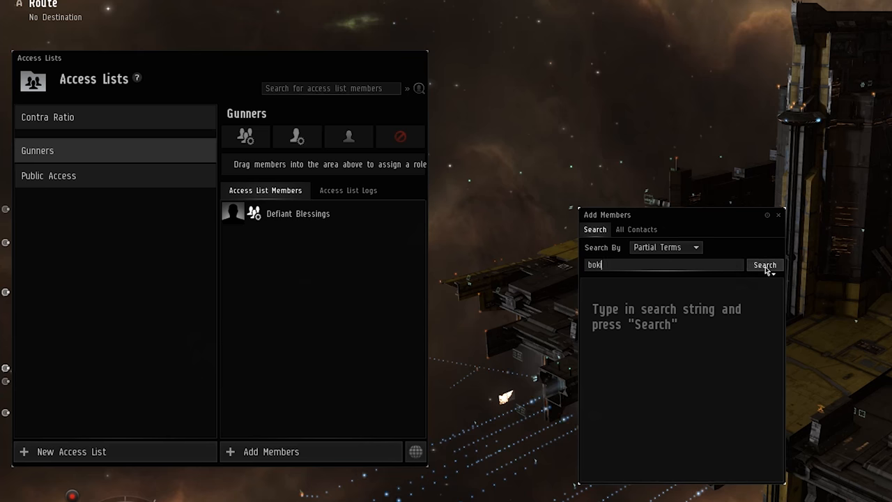
pyautogui.click(764, 265)
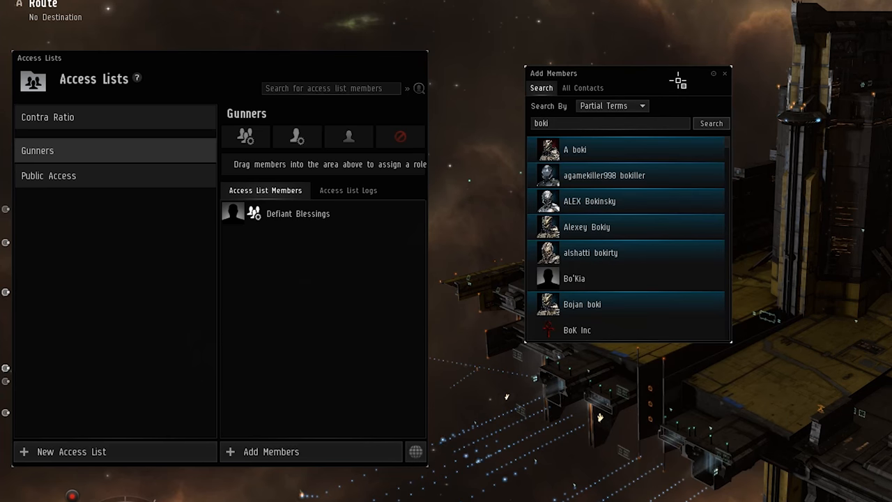
pyautogui.scroll(-3)
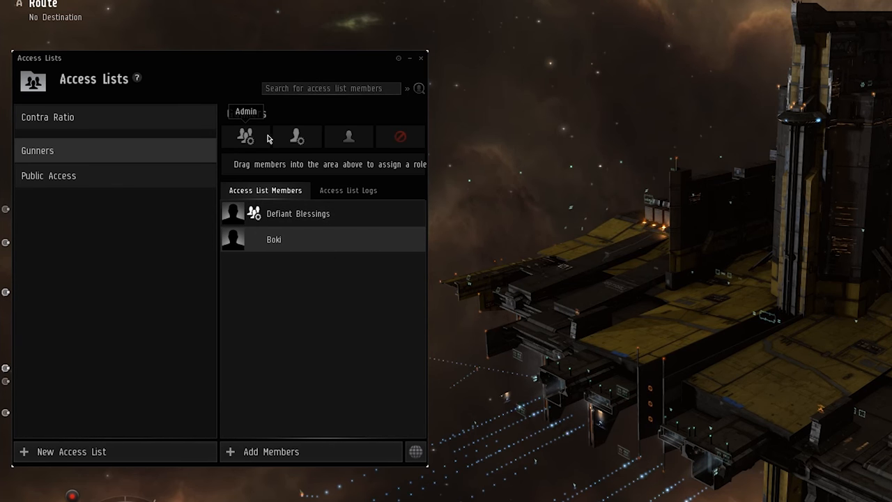
pyautogui.rightClick(273, 240)
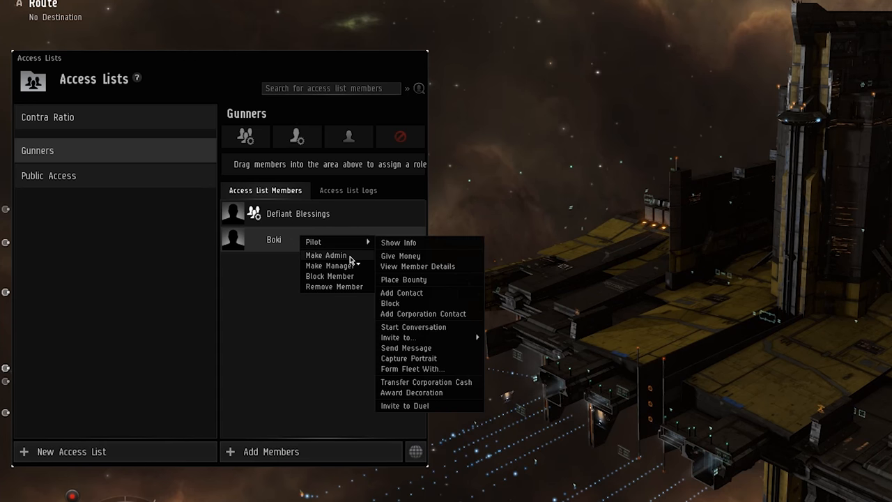
pyautogui.click(354, 323)
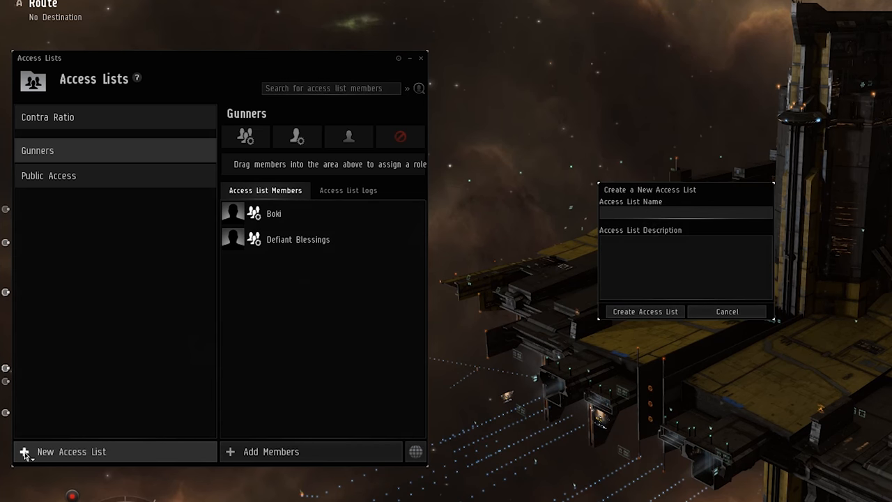
# Create a Chribba access list and search for the pilot 'chribba' to add as a member.
pyautogui.click(685, 212)
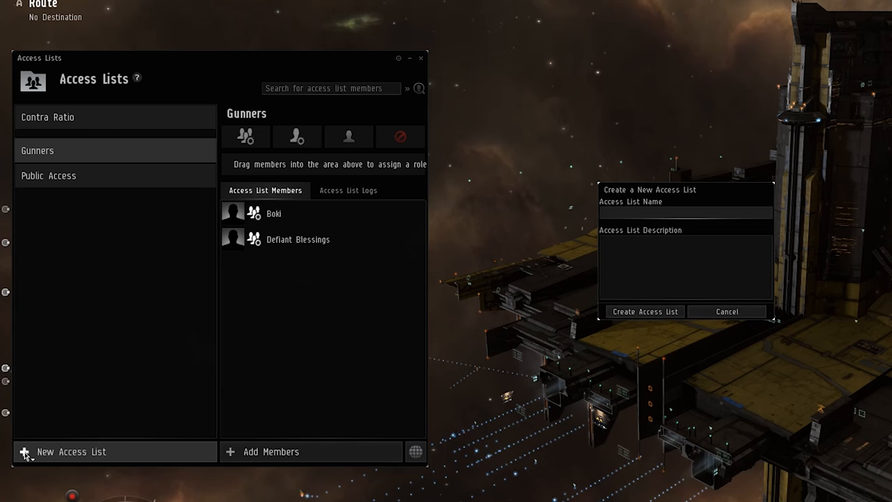
pyautogui.write('Chribba')
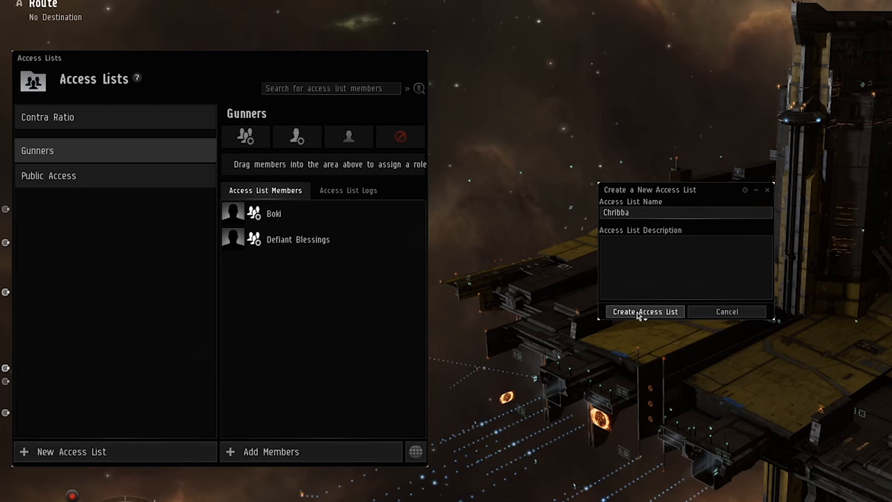
pyautogui.click(644, 312)
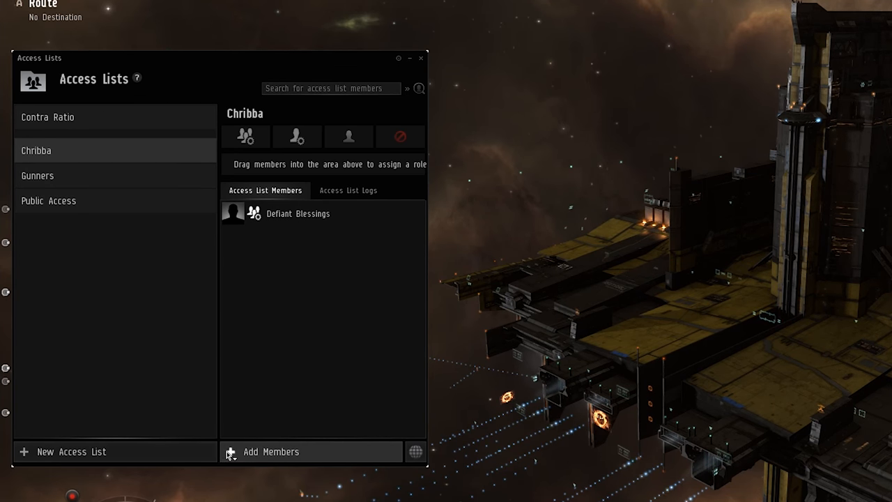
pyautogui.click(270, 451)
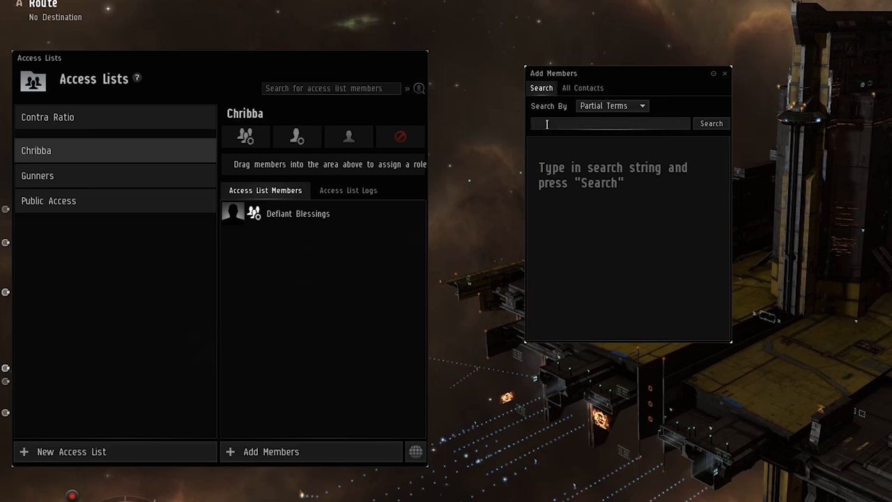
pyautogui.write('chribba')
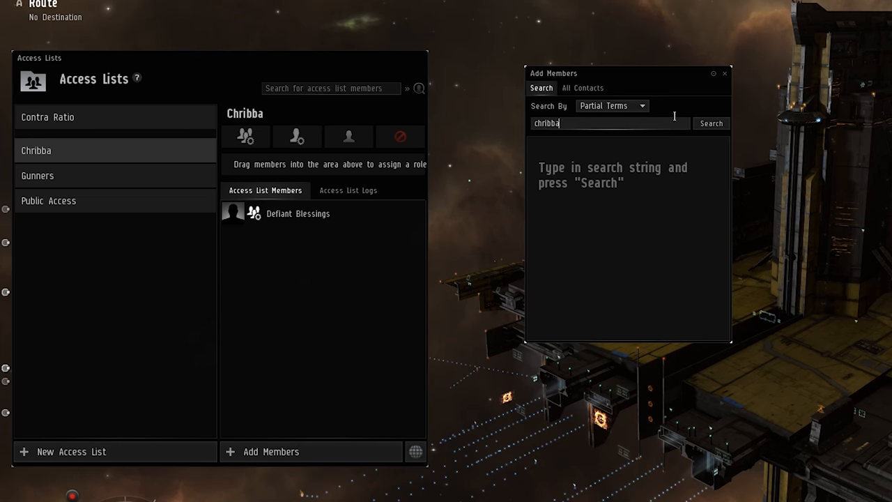
pyautogui.click(711, 123)
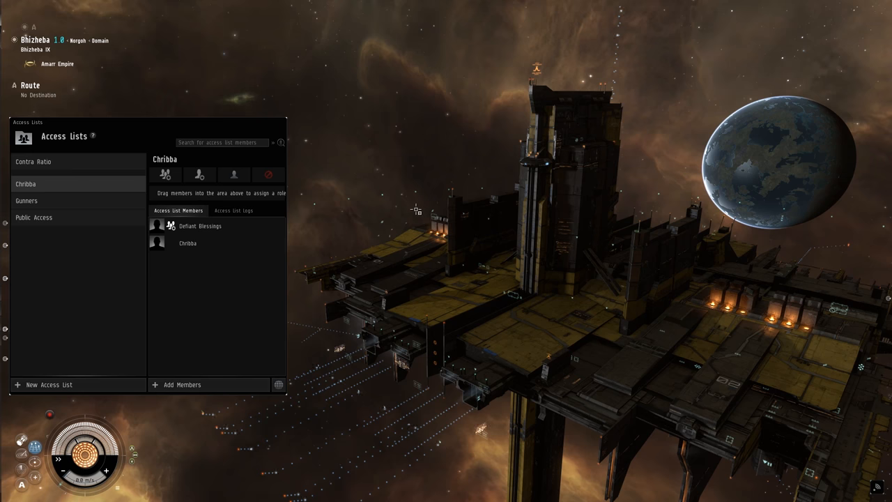
pyautogui.moveTo(393, 188)
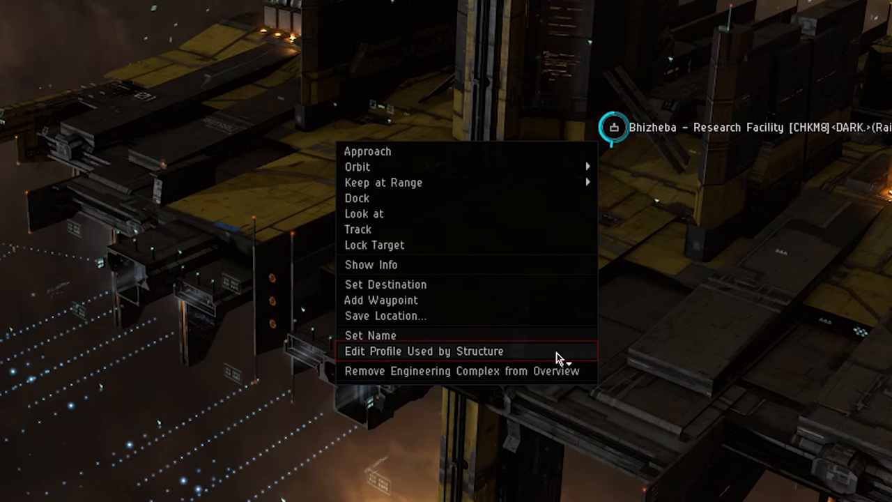
# Create a new structure profile named 'CHKM8 Highsec Citadel' for the structure.
pyautogui.click(424, 351)
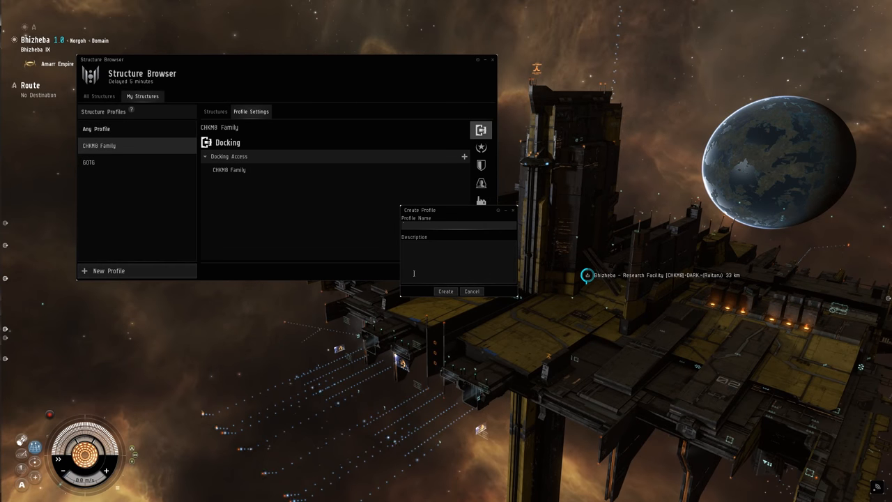
pyautogui.click(458, 226)
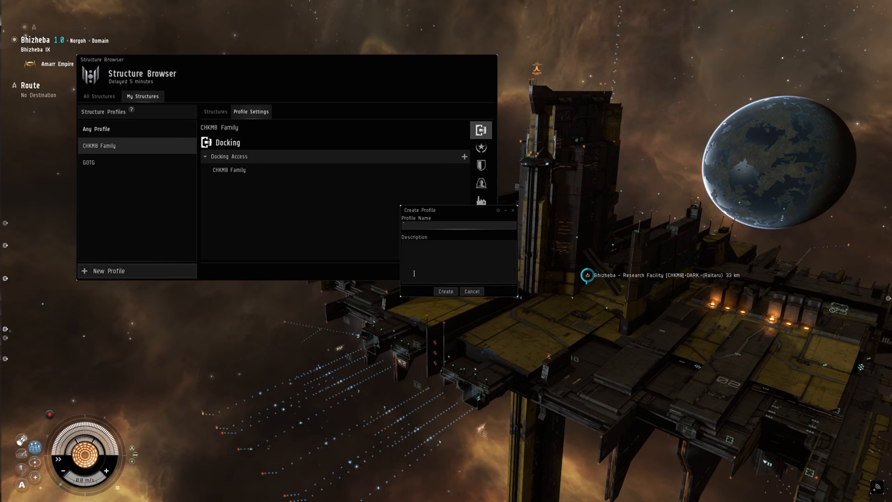
pyautogui.click(459, 226)
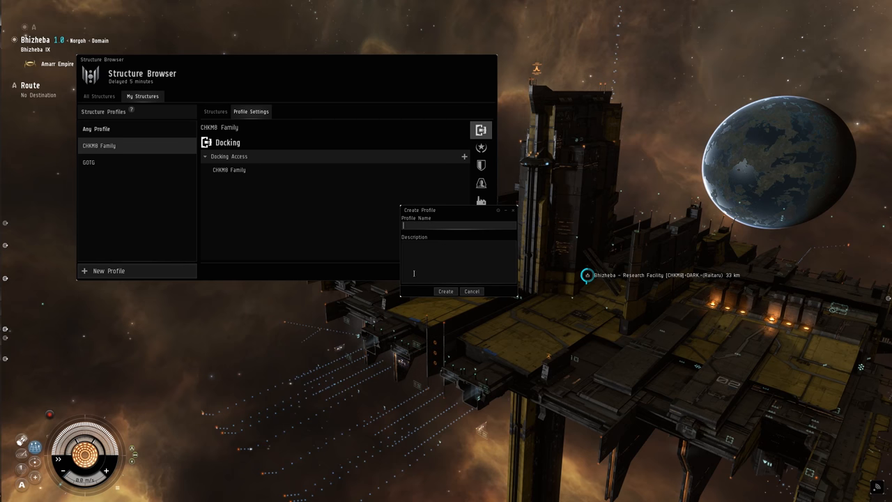
pyautogui.write('CHKM')
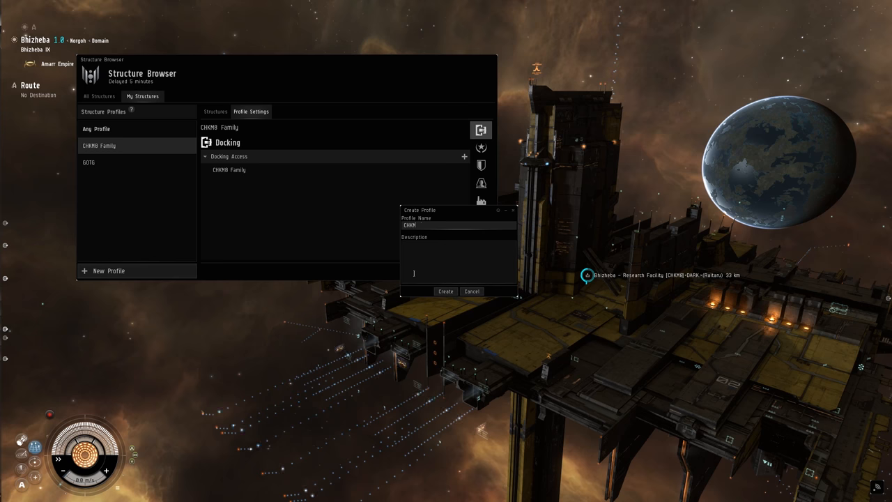
pyautogui.write('8 Highsec')
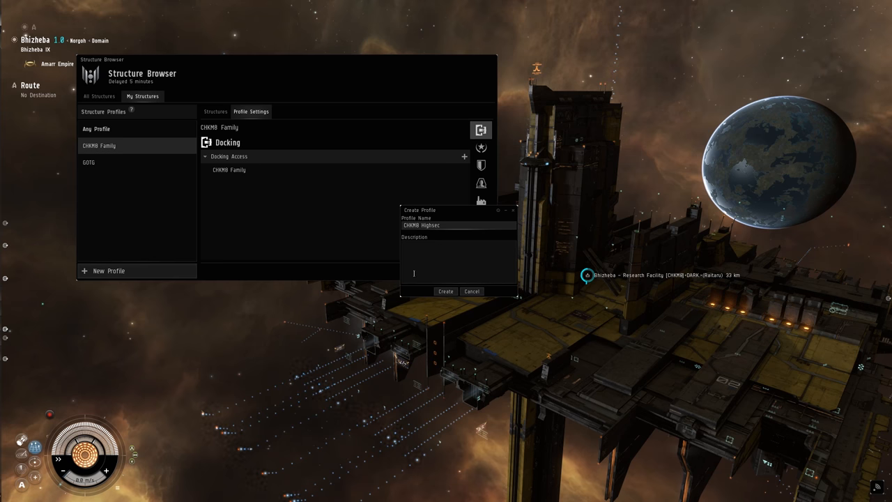
pyautogui.write('Citadels')
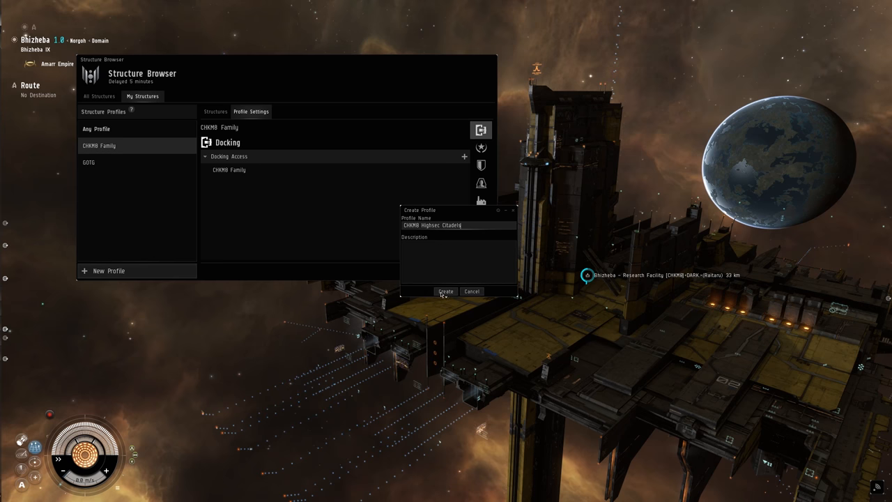
pyautogui.click(446, 291)
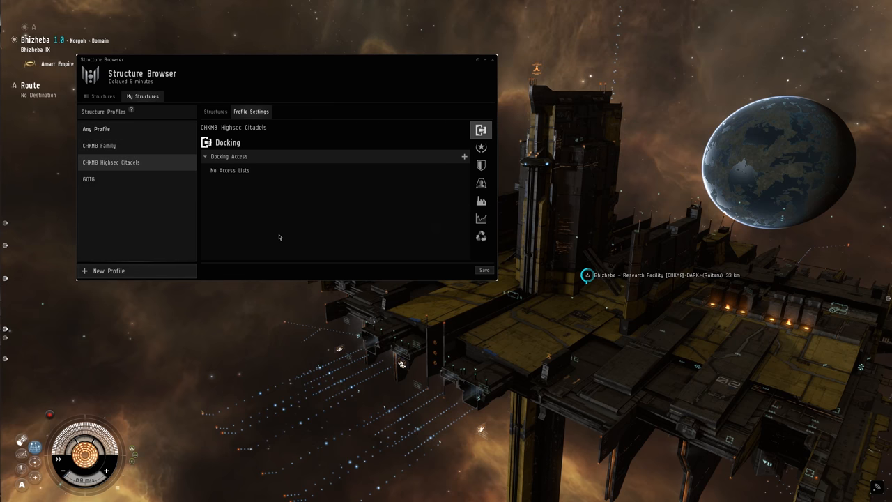
pyautogui.moveTo(452, 167)
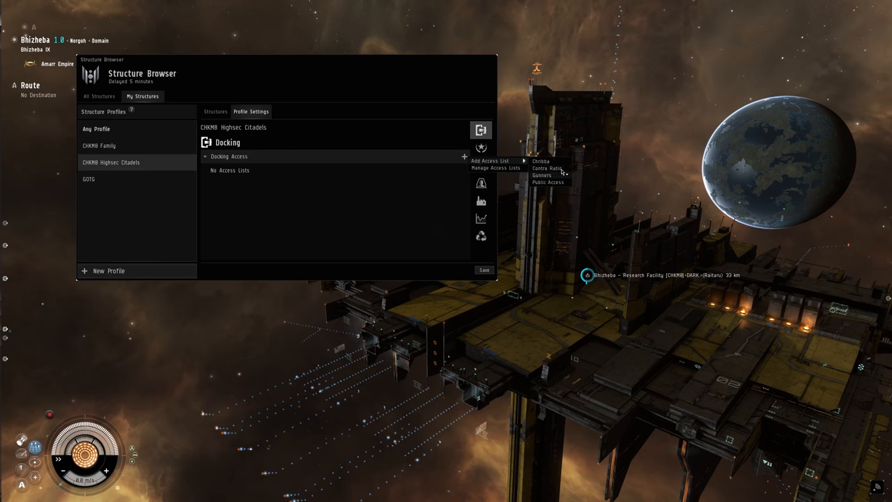
# Grant the Contra Ratio access list docking rights in the profile.
pyautogui.click(546, 167)
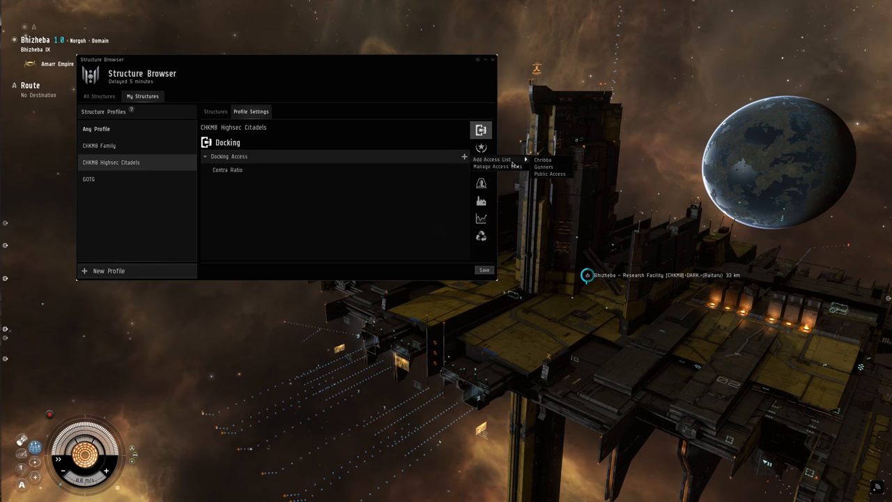
pyautogui.click(549, 173)
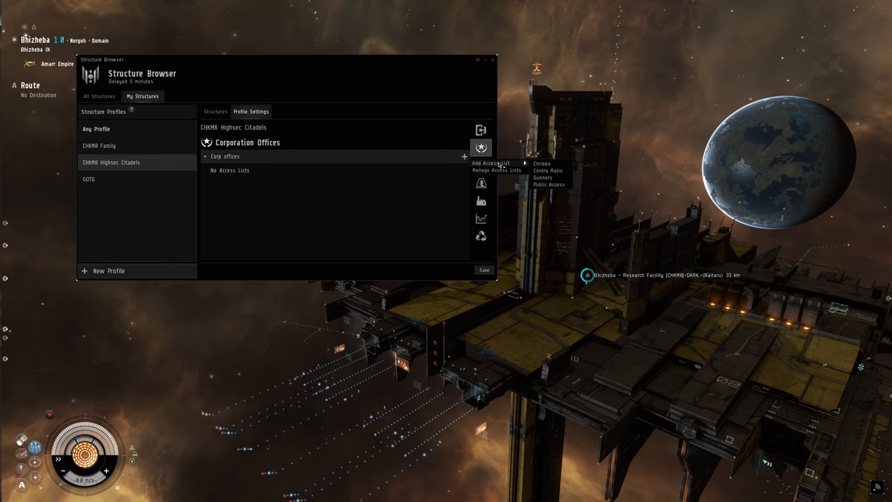
# Give Public Access, Contra Ratio and the remaining list corporation office rights.
pyautogui.click(549, 184)
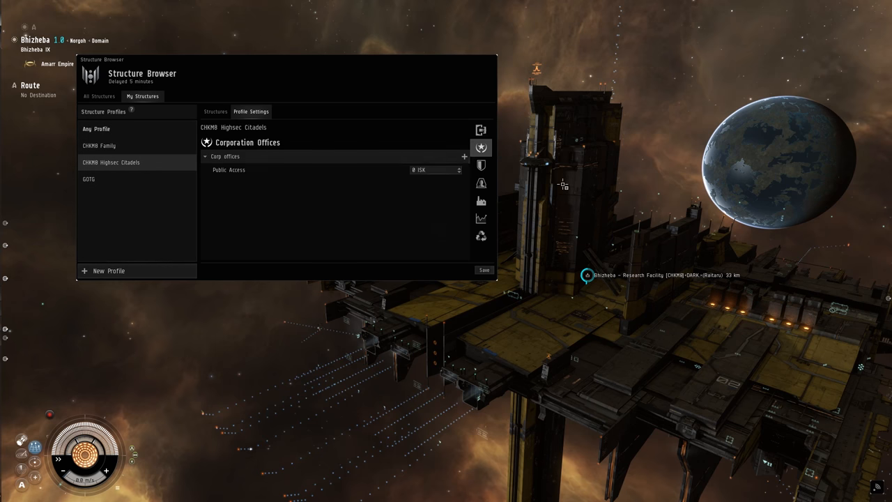
pyautogui.click(481, 148)
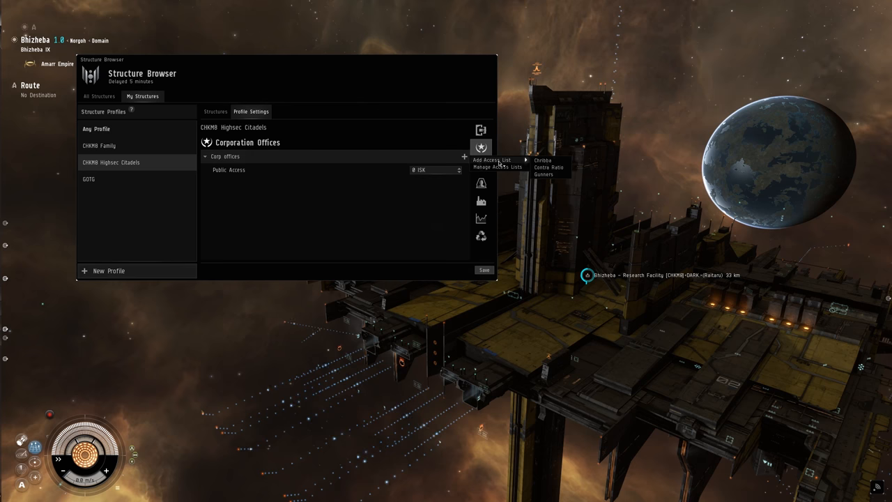
pyautogui.click(549, 167)
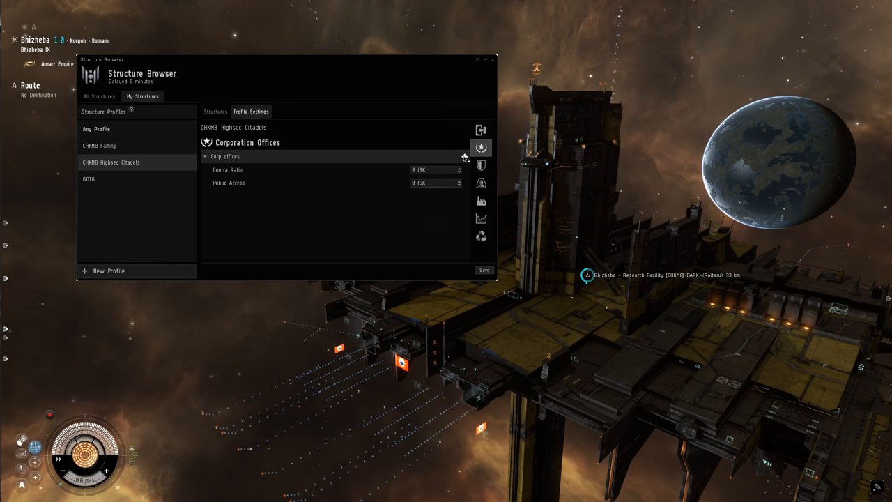
pyautogui.click(464, 156)
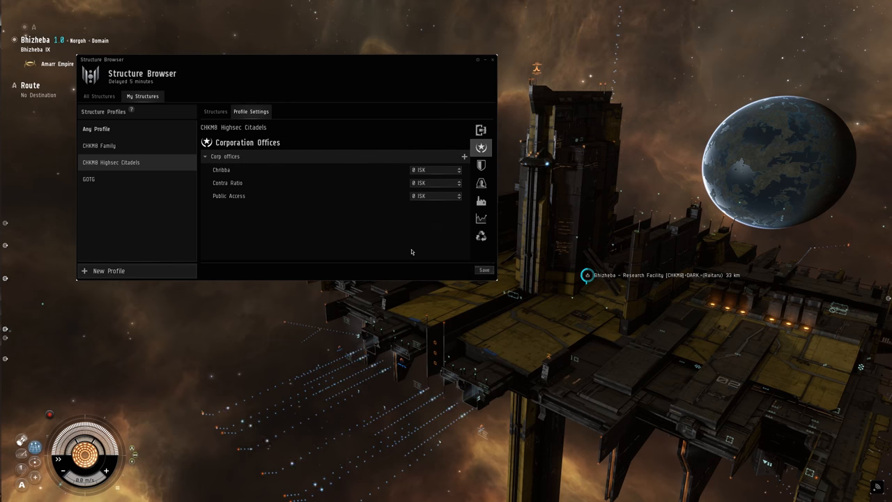
# Price the Public Access corporation office rental at 50,000,000 ISK.
pyautogui.click(435, 195)
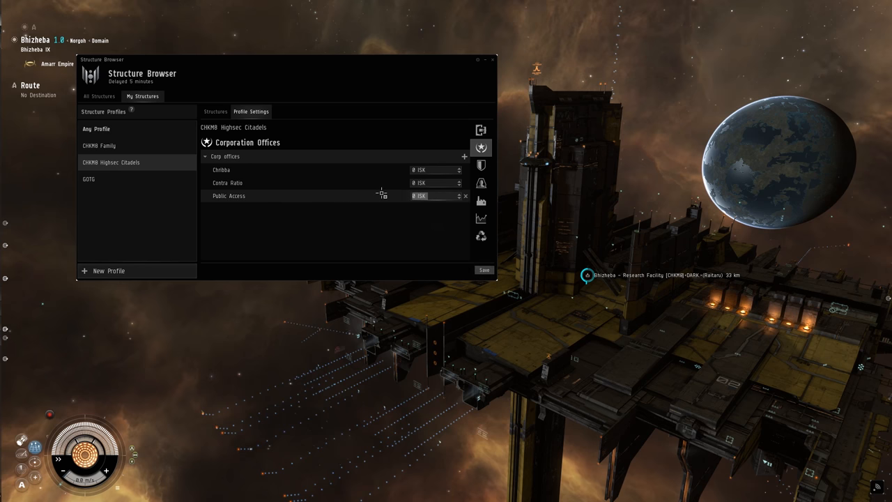
pyautogui.write('50')
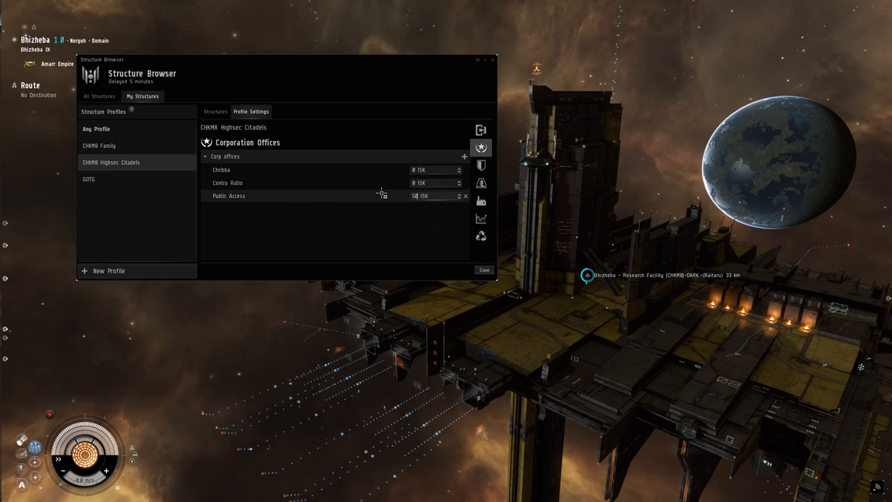
pyautogui.write('50000000')
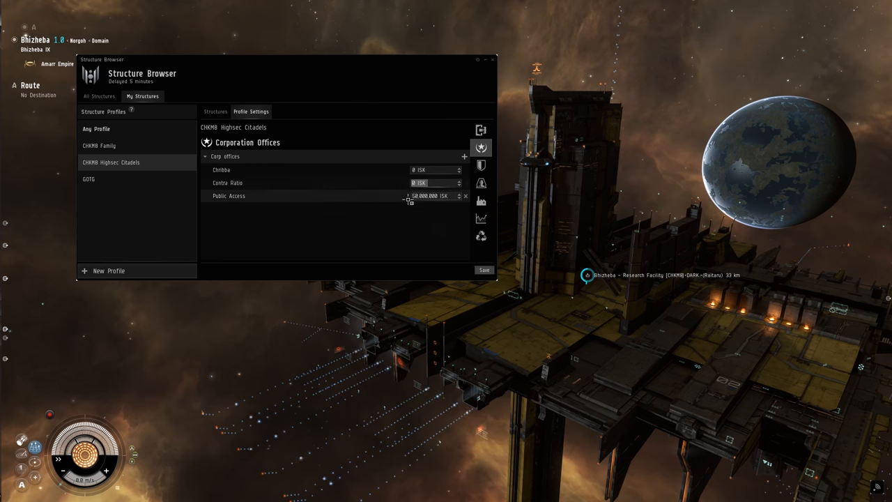
pyautogui.write('100000')
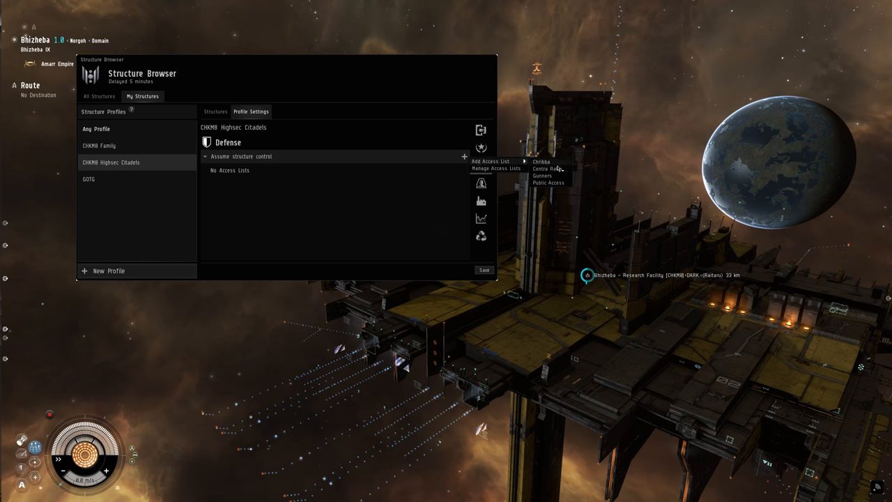
# Let Gunners assume structure control and add access lists to the clone bay service.
pyautogui.click(542, 175)
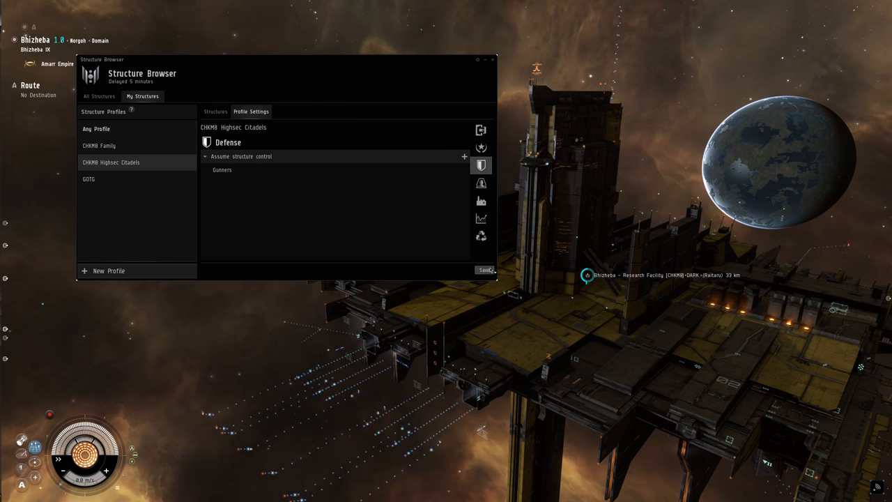
pyautogui.click(481, 183)
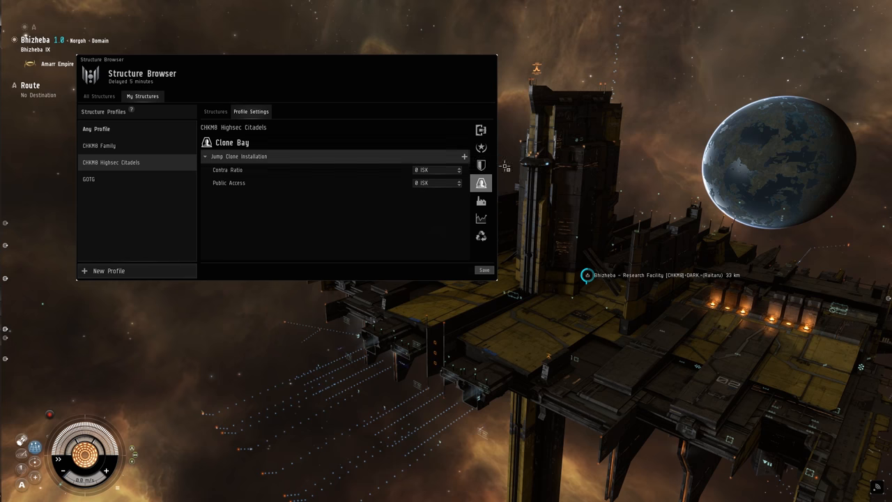
pyautogui.click(480, 147)
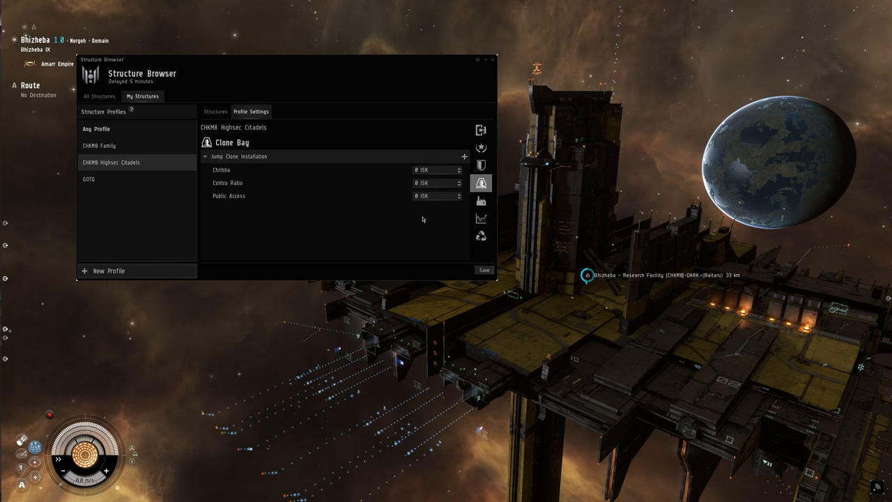
# Set jump clone fees of 1,000,000 ISK for Public Access and 10,000 ISK for Contra Ratio.
pyautogui.click(435, 195)
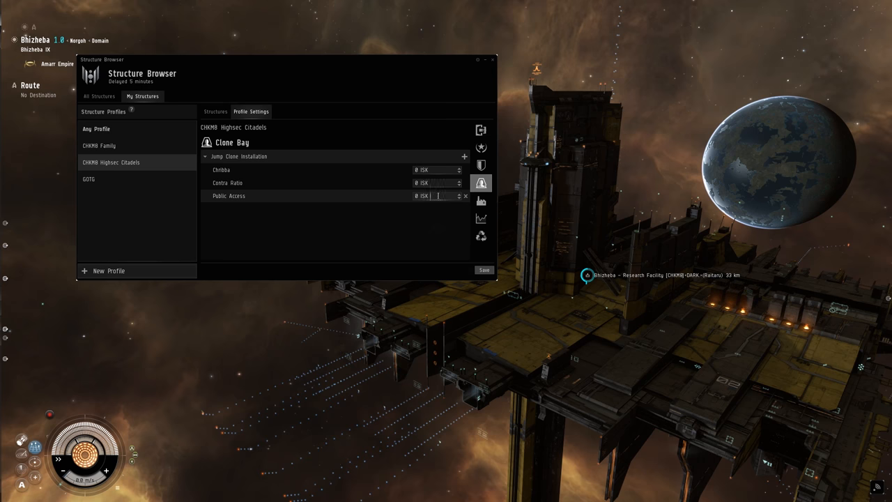
pyautogui.write('1000')
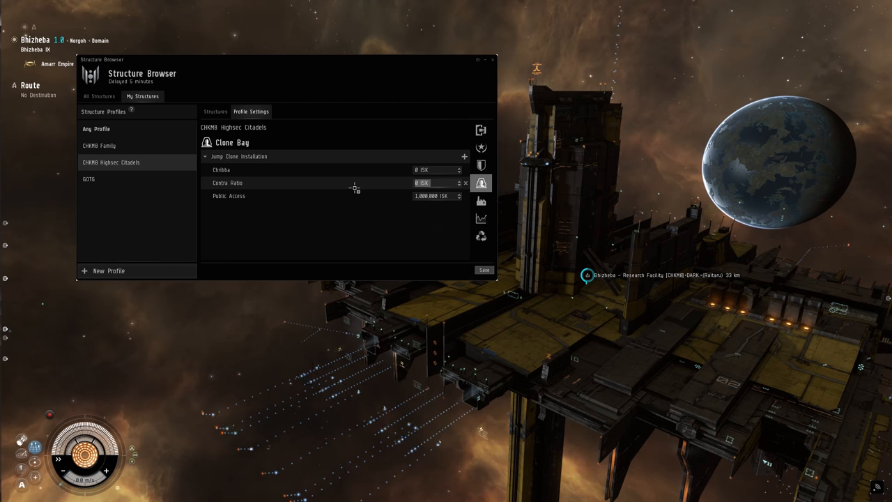
pyautogui.write('10.000')
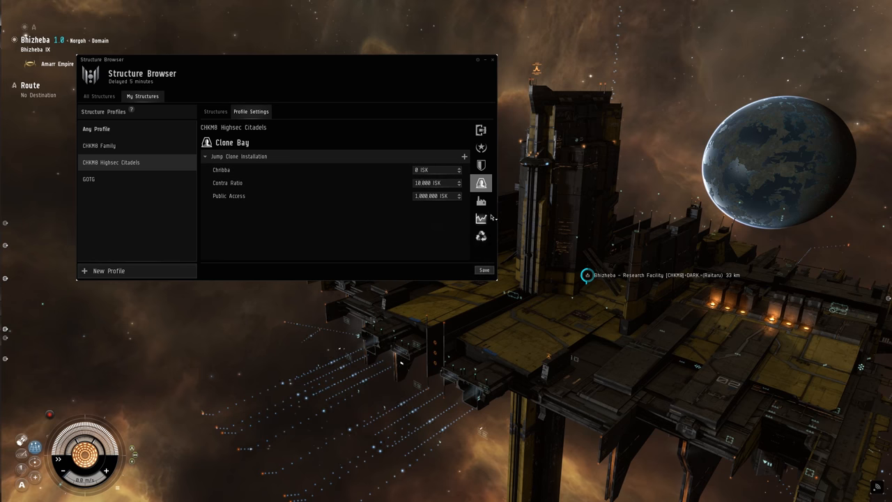
pyautogui.click(480, 201)
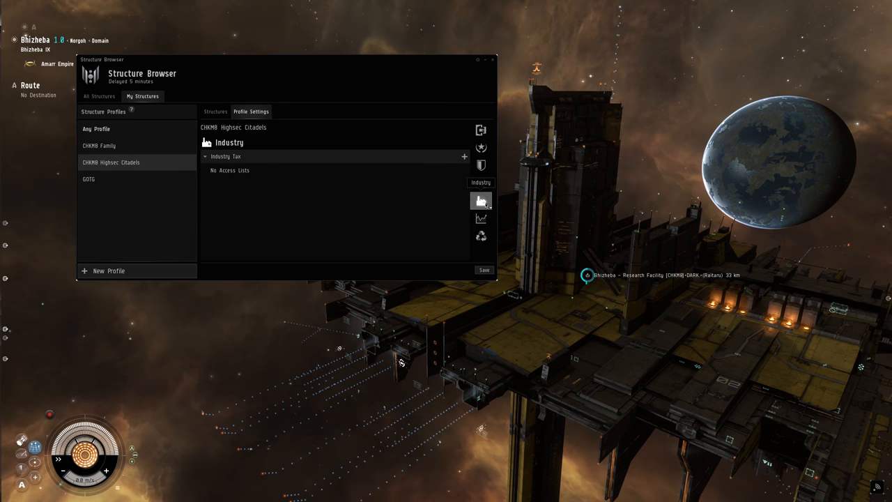
# Add Public Access and Contra Ratio tax entries to the Industry service.
pyautogui.click(464, 156)
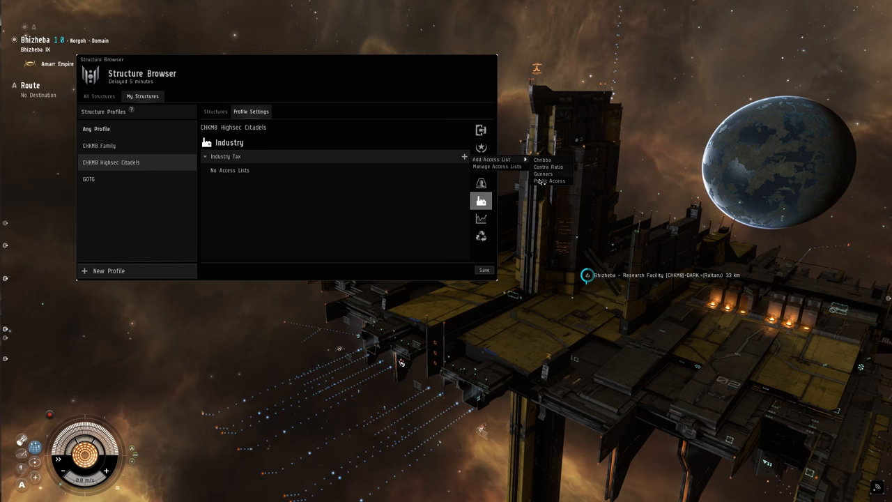
pyautogui.click(549, 181)
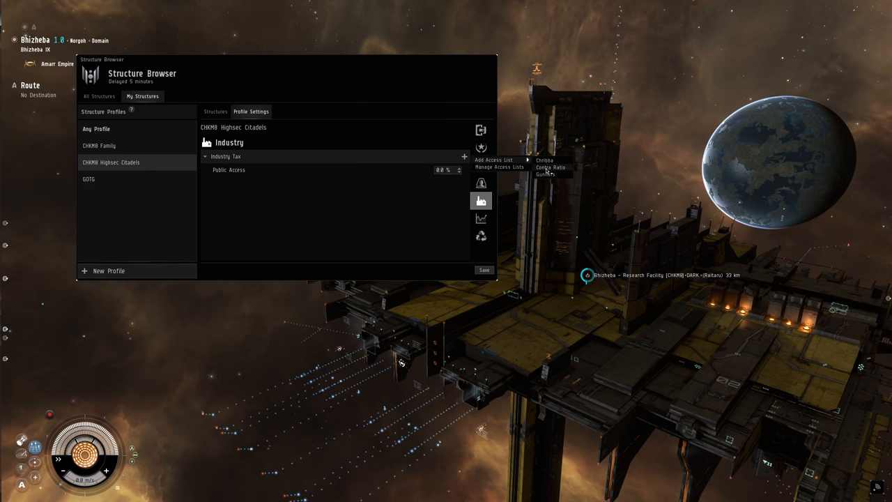
pyautogui.click(549, 167)
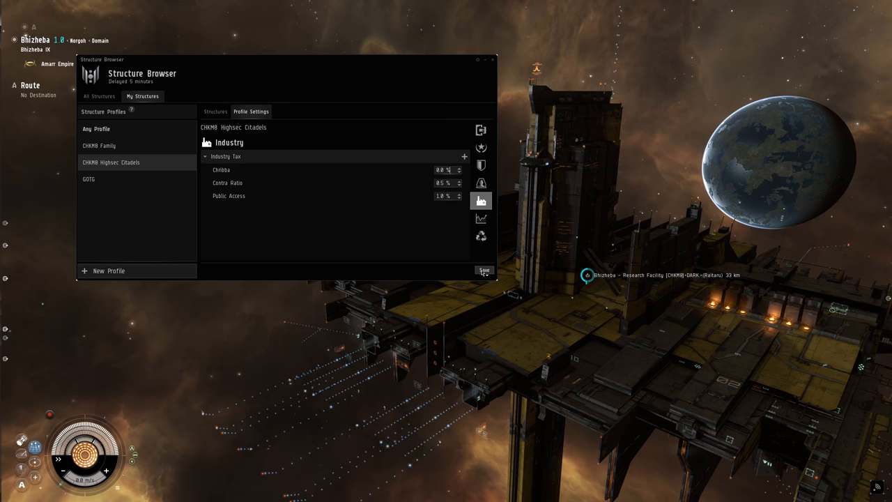
# Add Public Access and another access list as tax entries on the Market service.
pyautogui.click(481, 218)
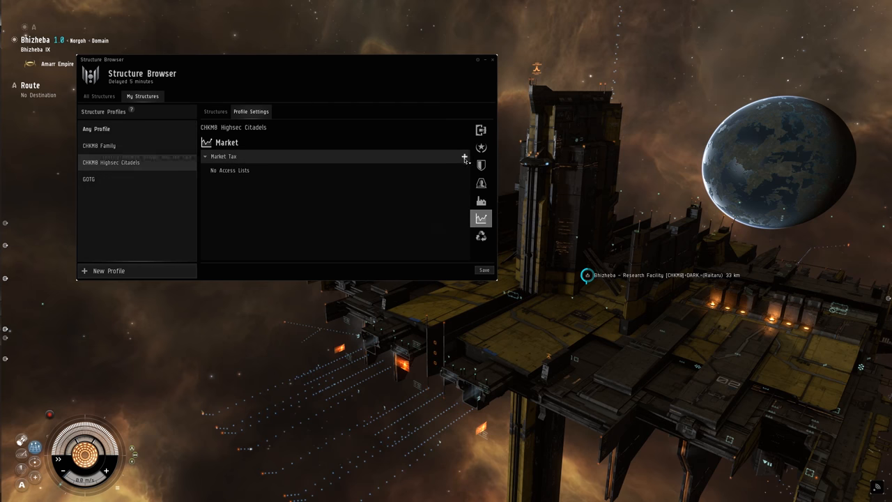
pyautogui.click(464, 156)
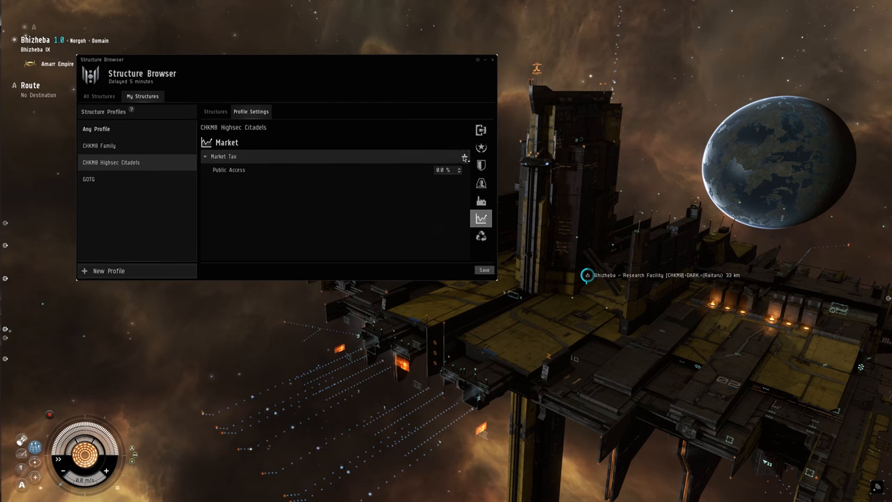
pyautogui.click(465, 156)
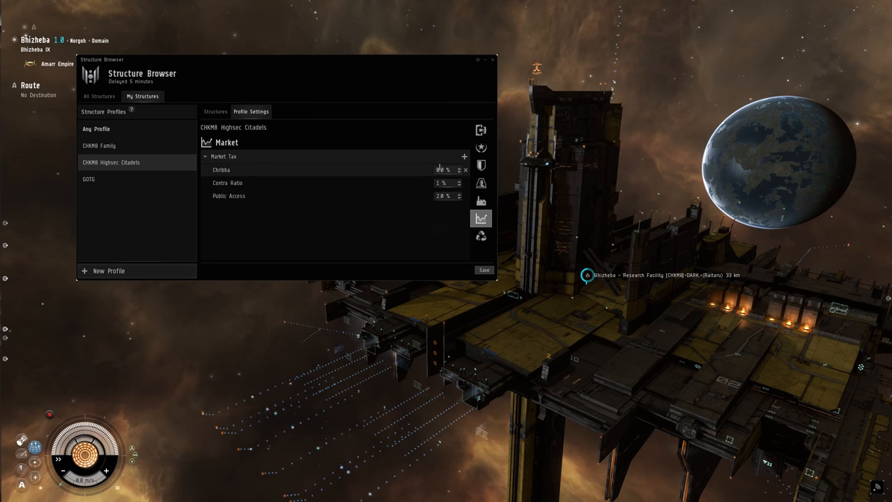
pyautogui.click(480, 234)
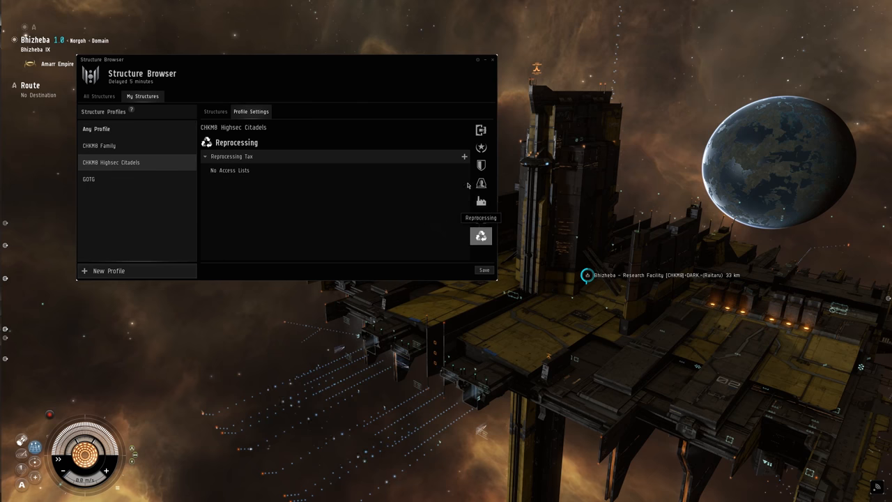
# Collapse the Reprocessing Tax section and close the Structure Browser.
pyautogui.click(464, 156)
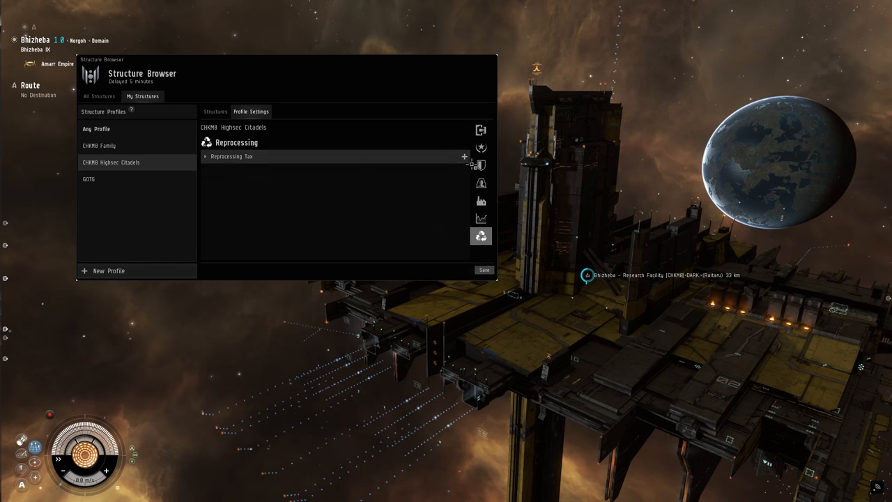
pyautogui.click(206, 156)
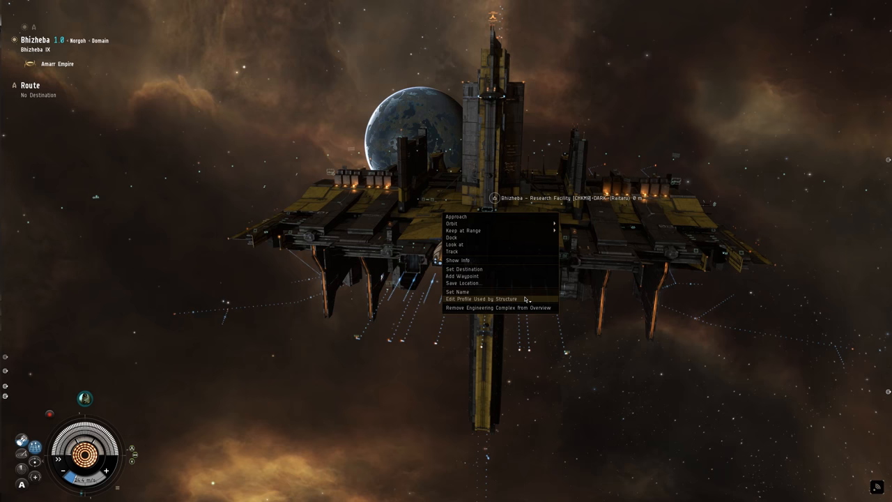
# Move the Bhizheba research facility from CHKMB Family to the CHKMB Highsec Citadels profile.
pyautogui.click(482, 298)
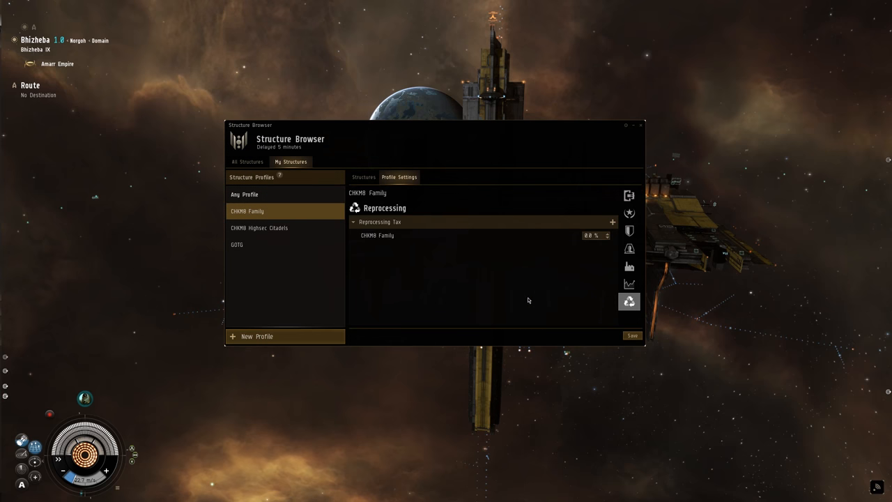
pyautogui.click(362, 175)
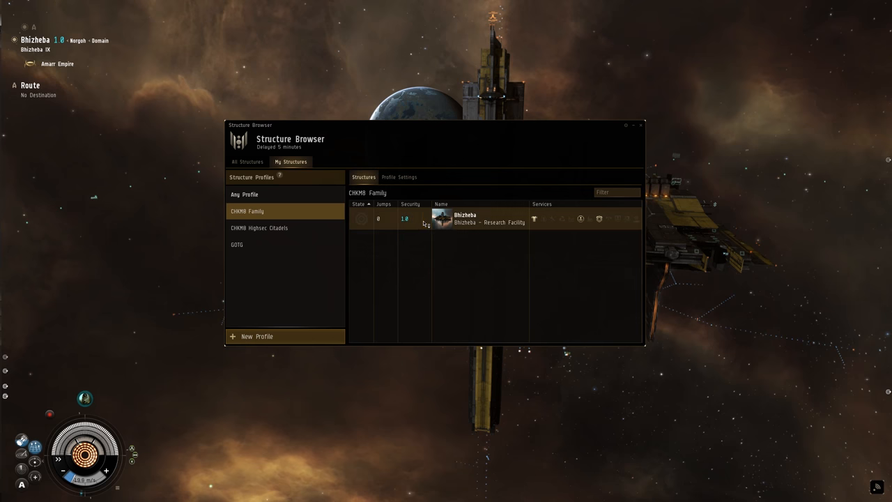
pyautogui.rightClick(481, 219)
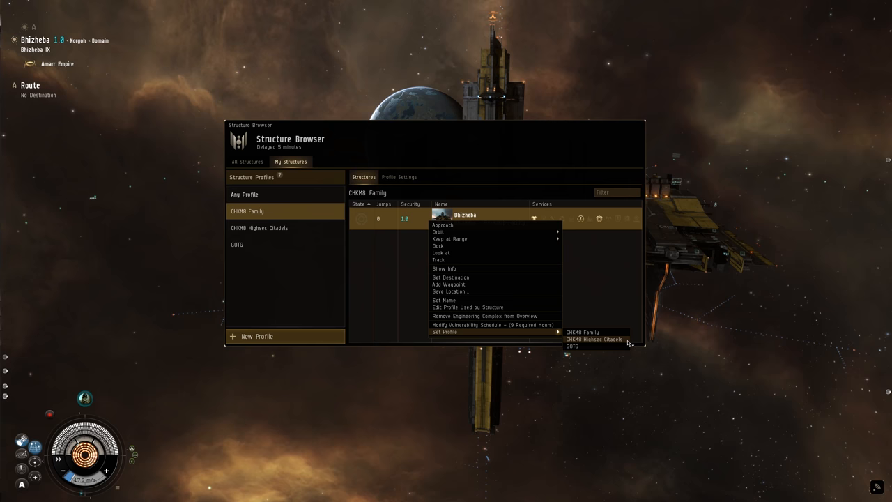
pyautogui.click(593, 339)
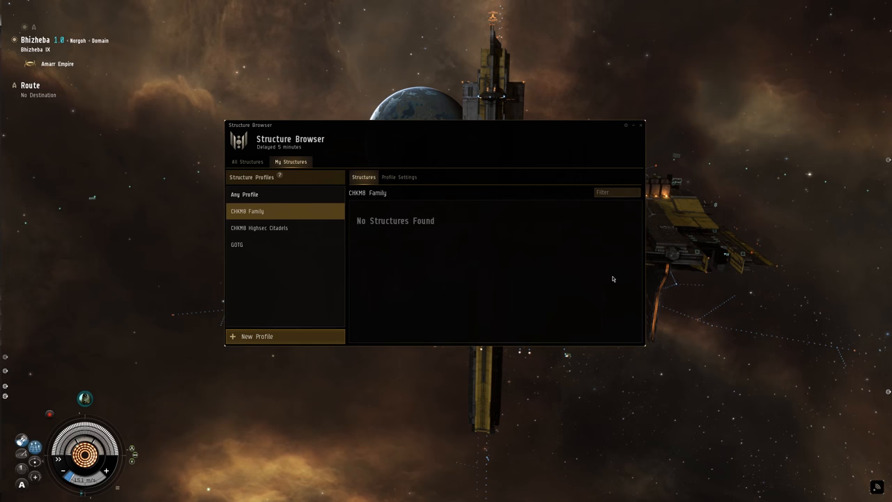
# Confirm the facility now appears under CHKMB Highsec Citadels, then dock at Contra Ratio.
pyautogui.click(259, 229)
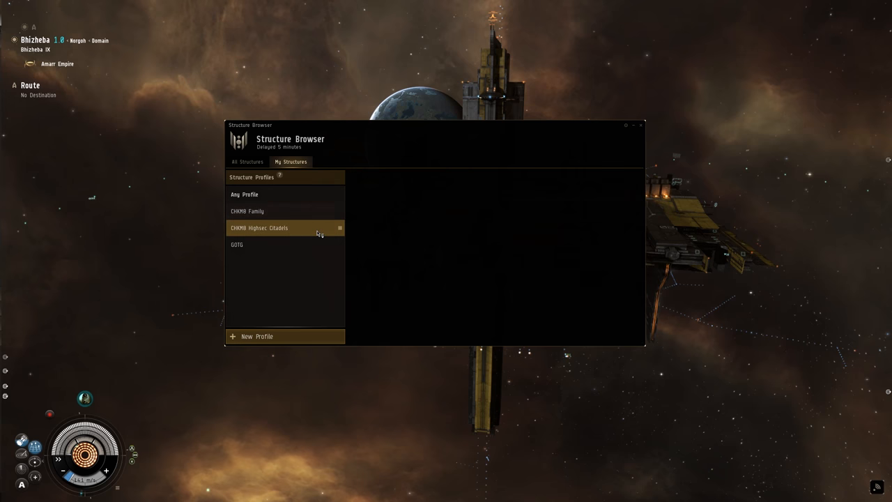
pyautogui.click(259, 227)
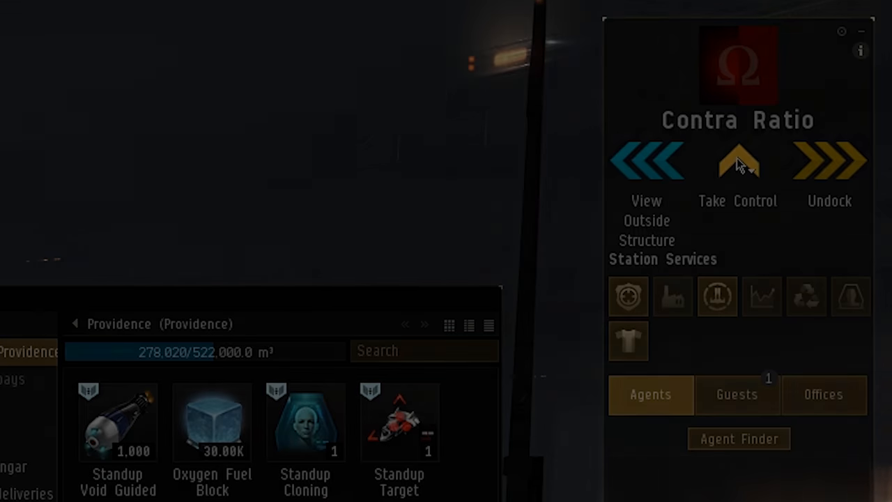
# Load Oxygen Fuel Blocks and fit the cloning, reprocessing and Standup Research service modules.
pyautogui.click(738, 160)
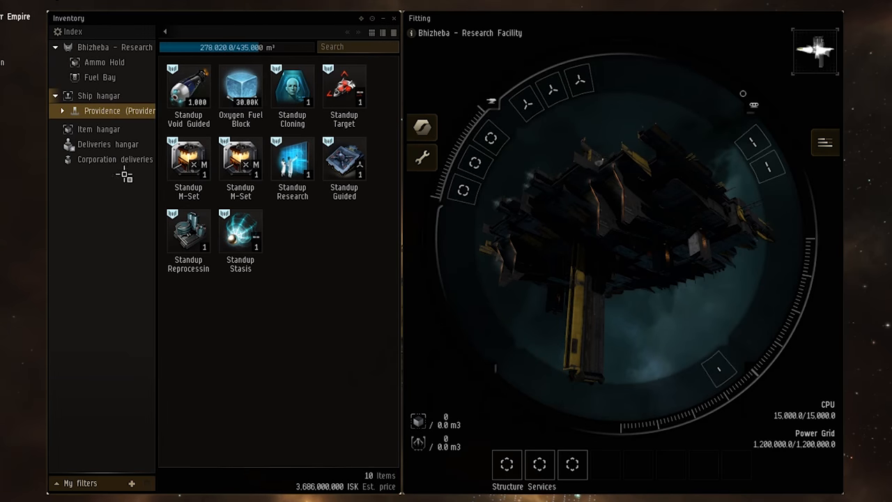
pyautogui.moveTo(240, 87)
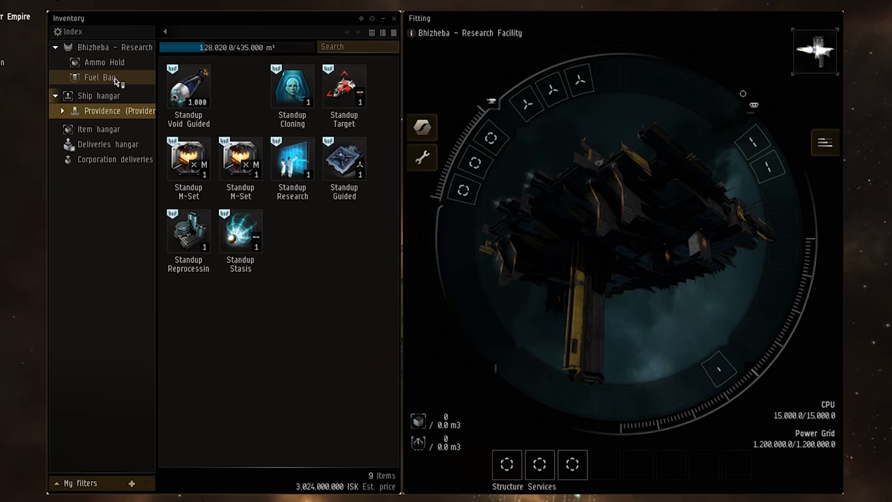
pyautogui.moveTo(293, 86)
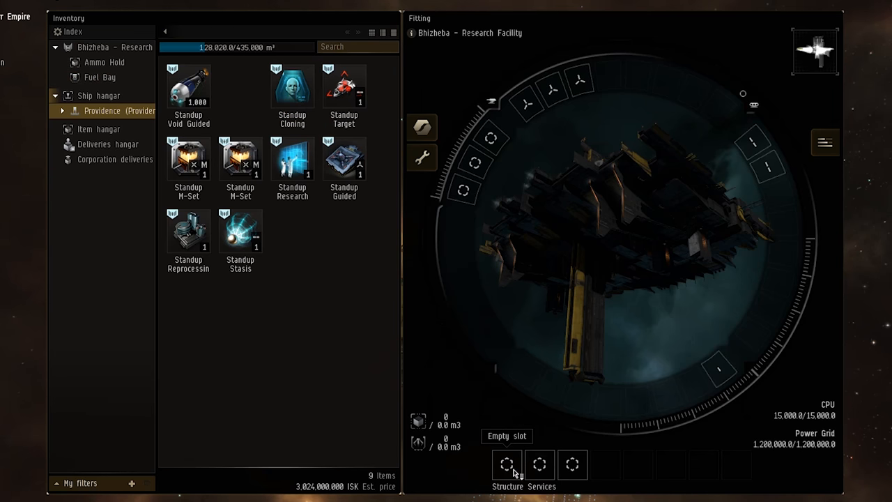
pyautogui.moveTo(293, 86); pyautogui.dragTo(507, 463)
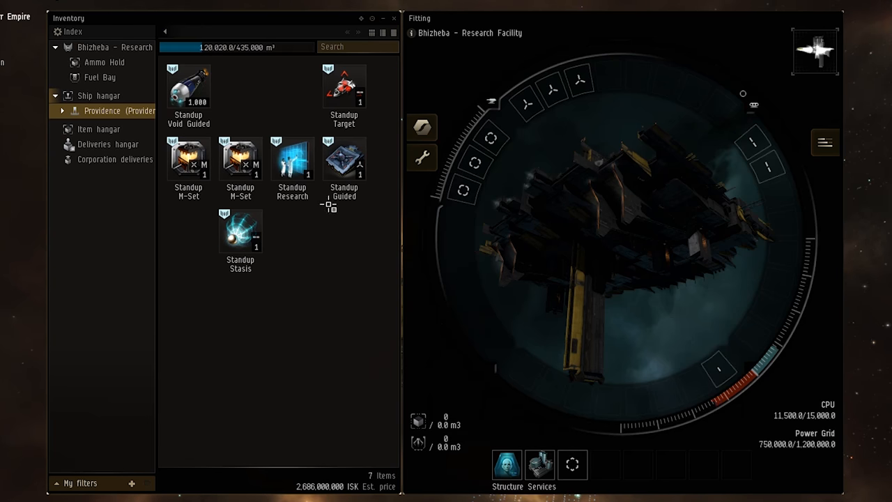
pyautogui.click(293, 159)
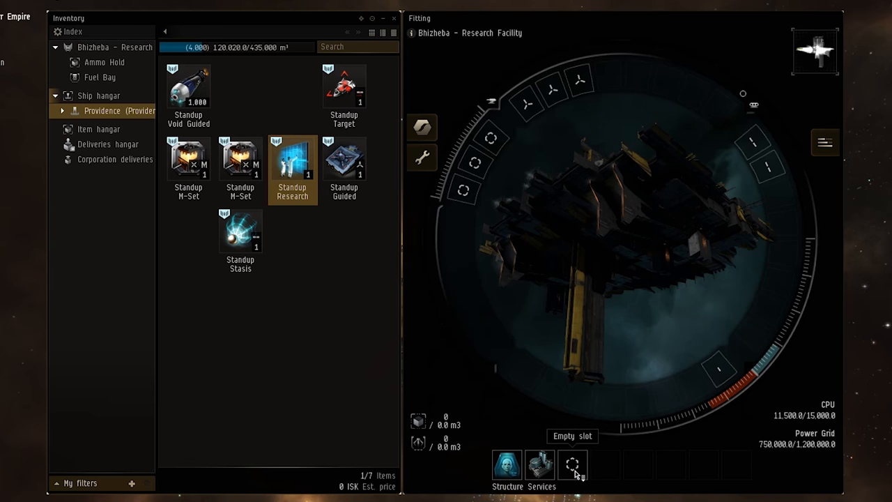
pyautogui.moveTo(293, 159); pyautogui.dragTo(571, 464)
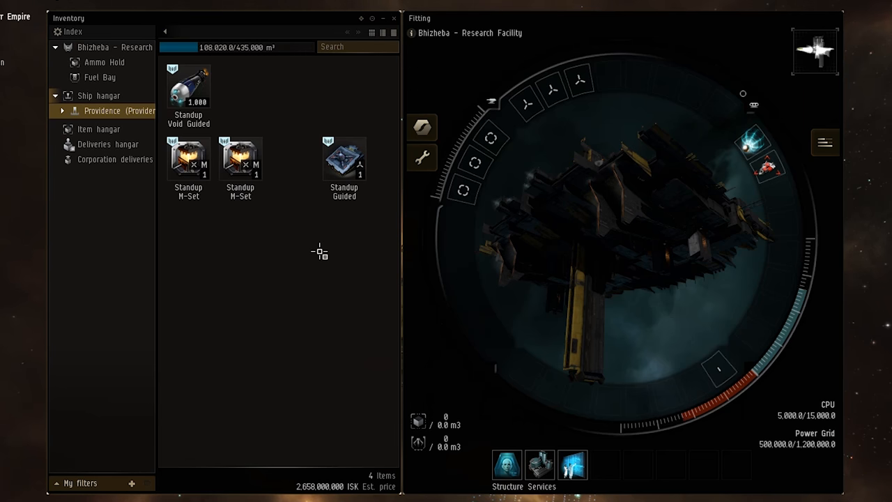
# Fit the target and stasis modules and the two Standup M-Sets from the hangar.
pyautogui.moveTo(342, 160); pyautogui.dragTo(563, 193)
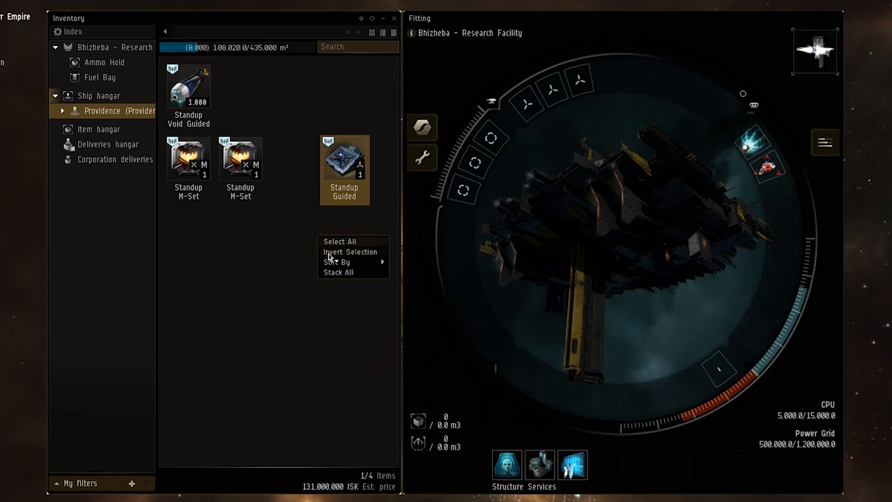
pyautogui.click(337, 271)
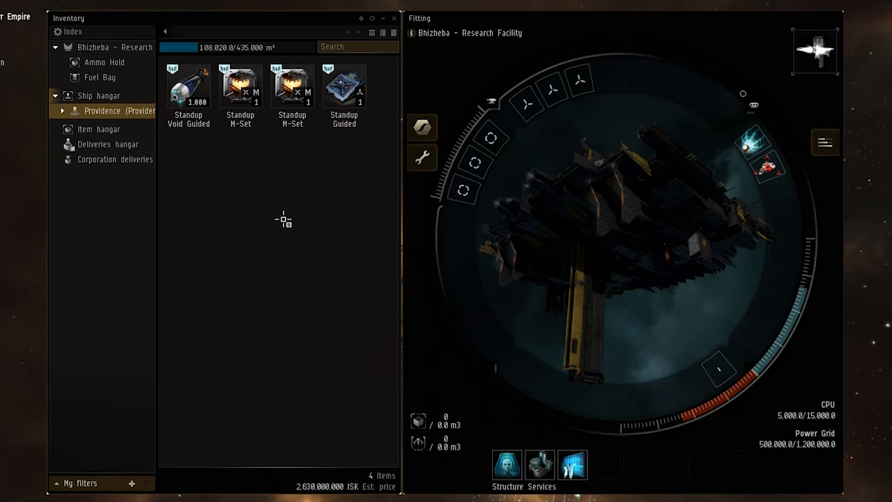
pyautogui.click(240, 87)
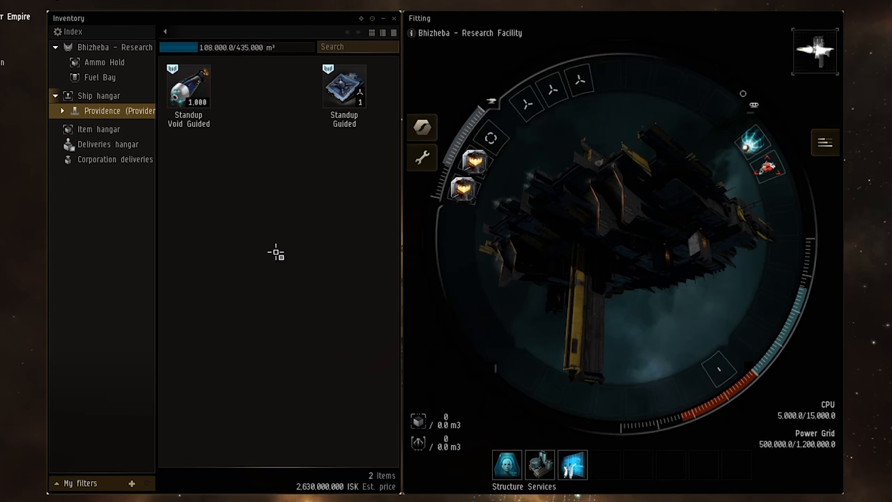
pyautogui.rightClick(318, 242)
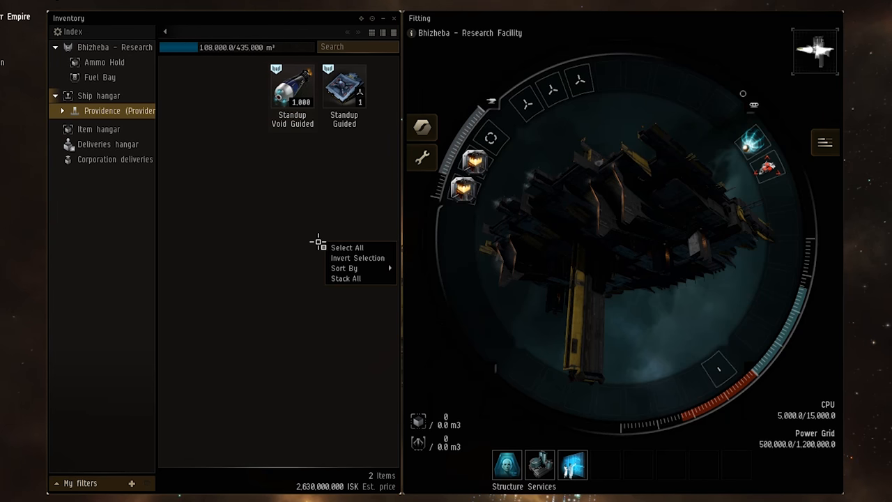